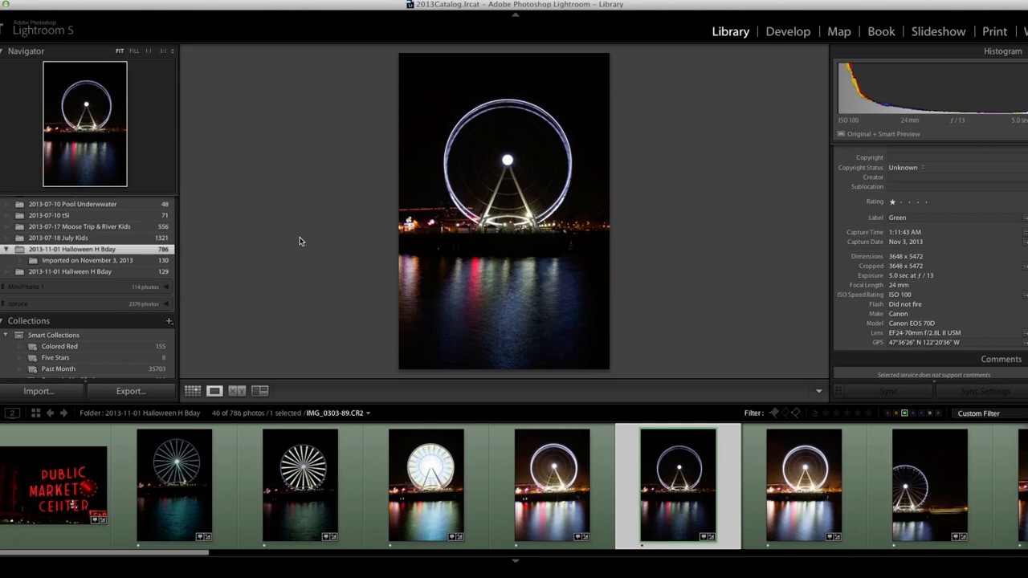
- Show the Public Market Center neon sign photo large in Loupe view
click(54, 484)
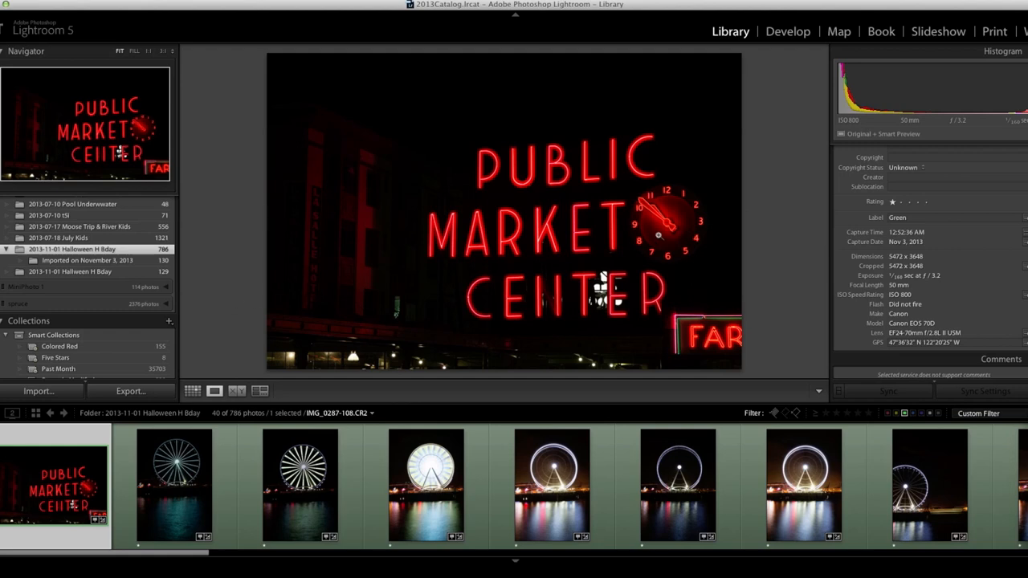
mouse_move(651, 286)
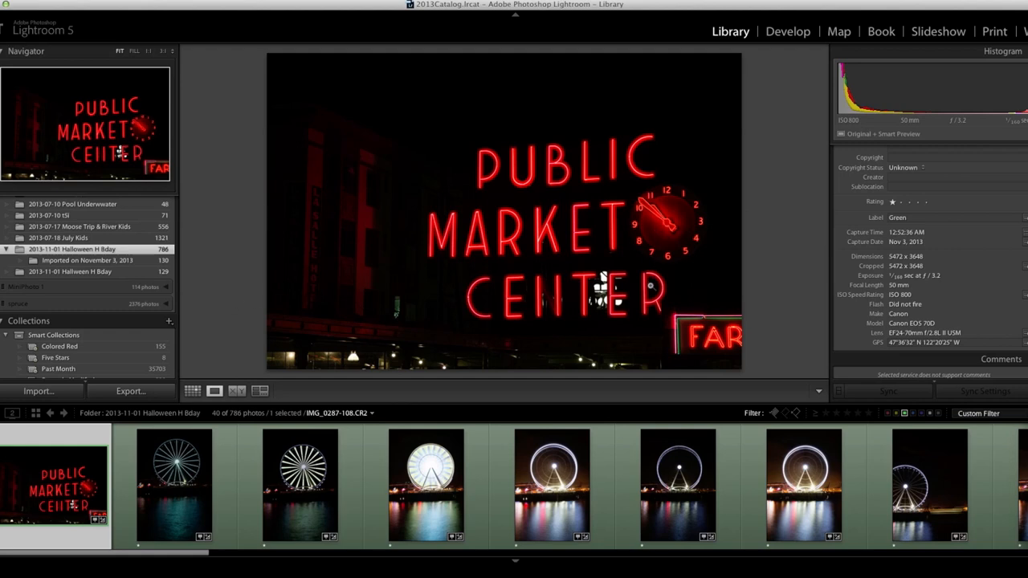
mouse_move(575, 239)
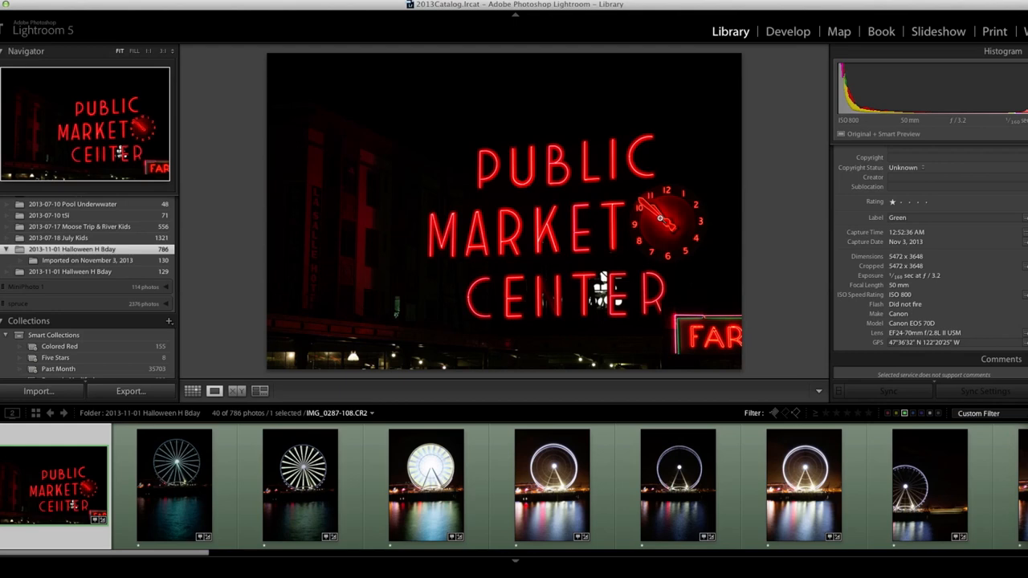
mouse_move(684, 280)
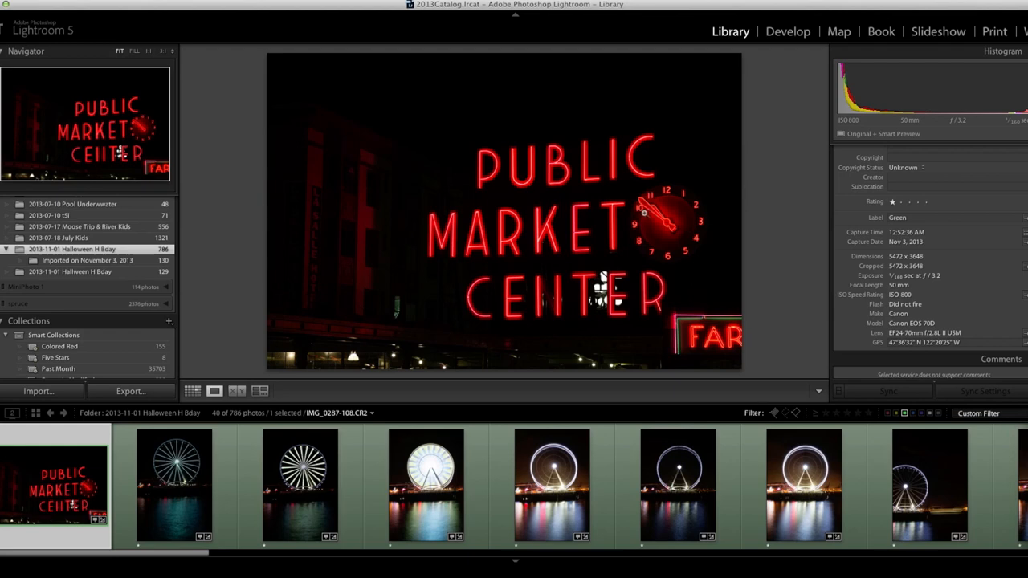
mouse_move(644, 212)
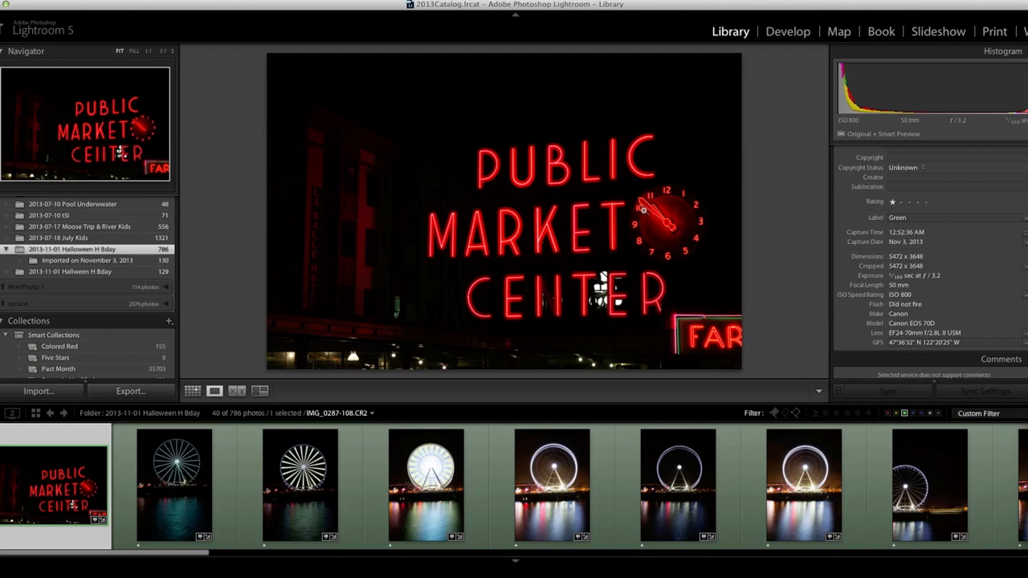
mouse_move(494, 279)
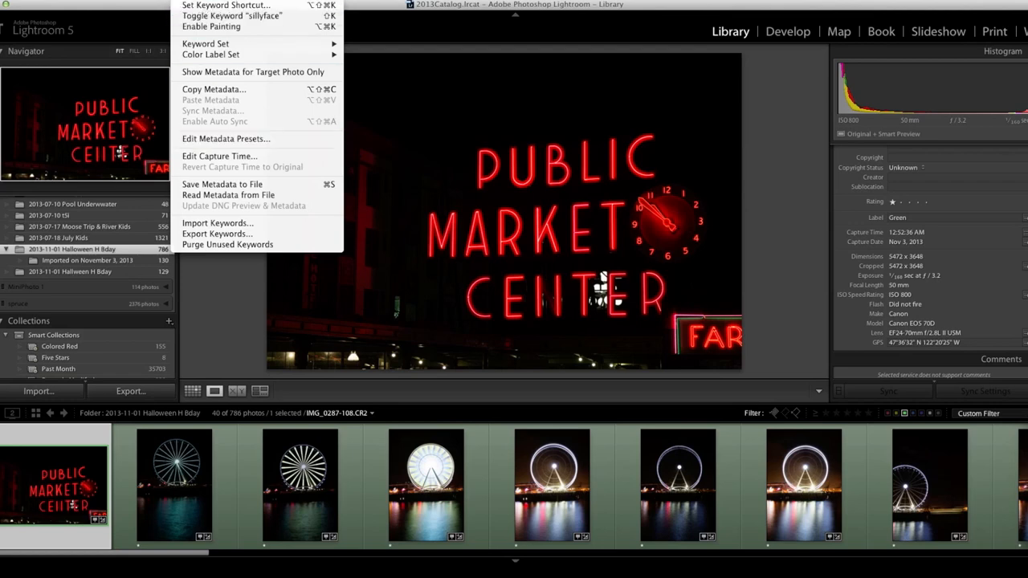
mouse_move(225, 6)
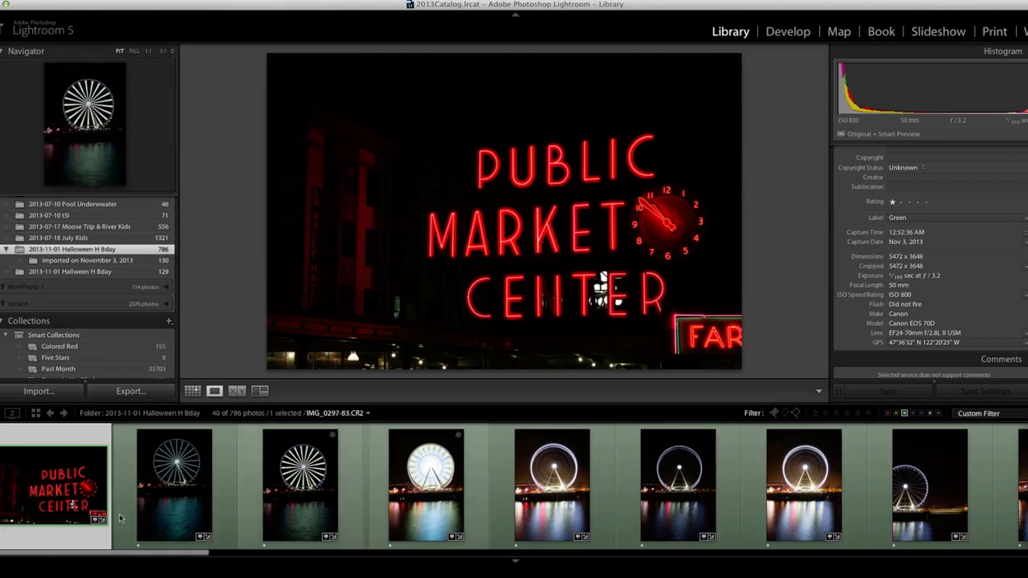
- Select all 40 photos in Grid view and bring up Edit Capture Time
click(193, 392)
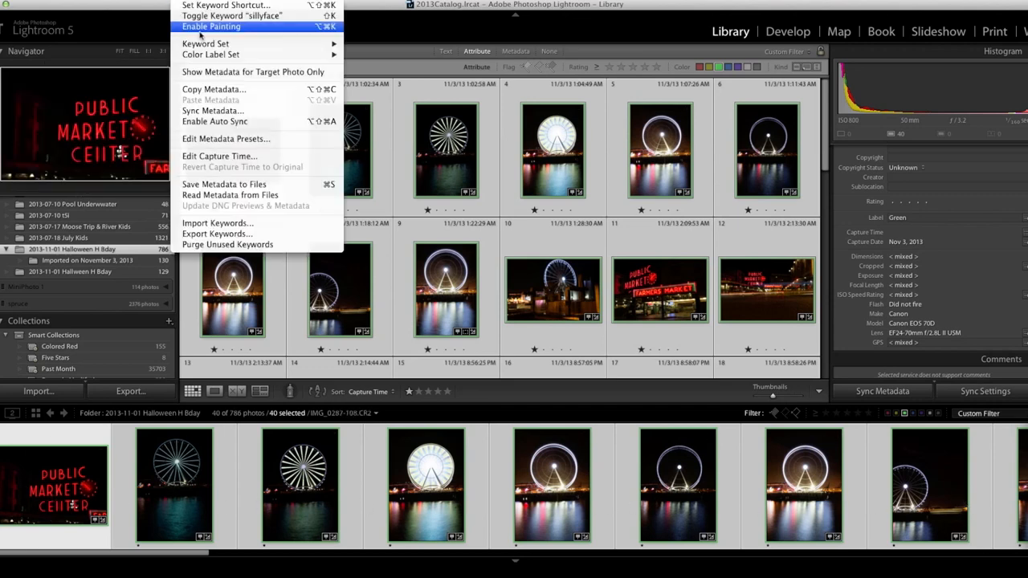
click(219, 156)
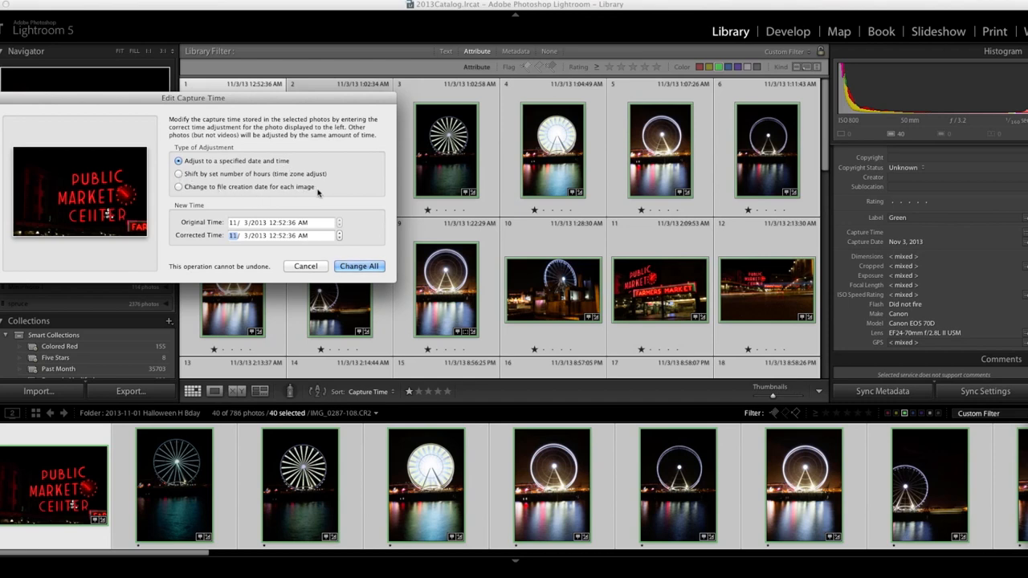
- Shift capture time by -2 hours and apply Change All to the selected photos
click(179, 173)
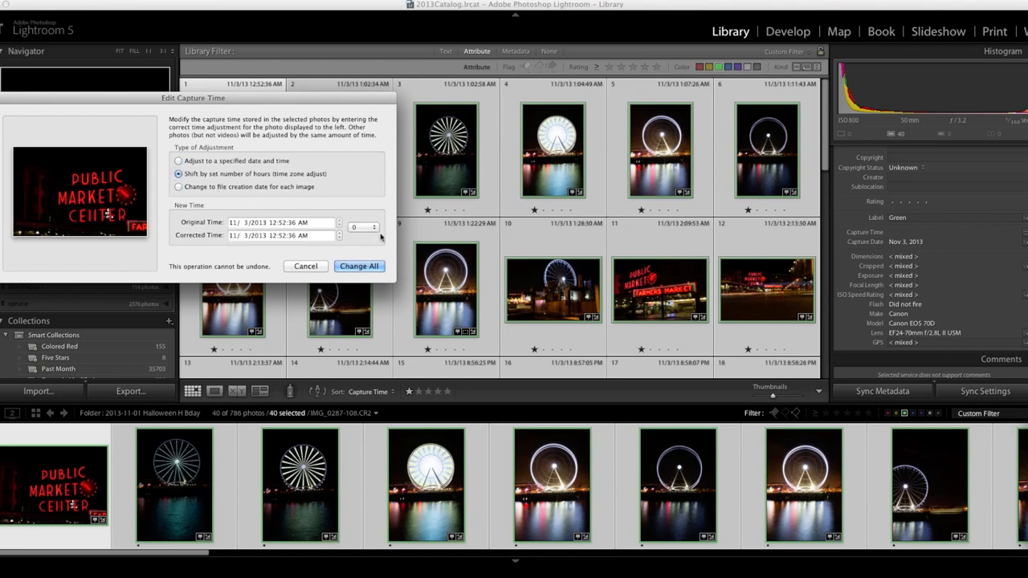
click(373, 232)
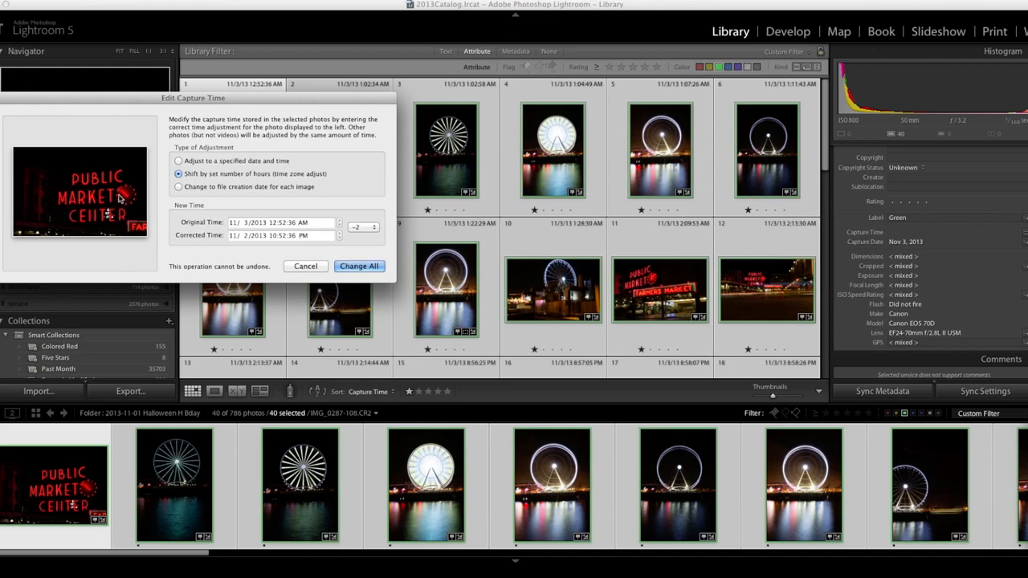
mouse_move(228, 254)
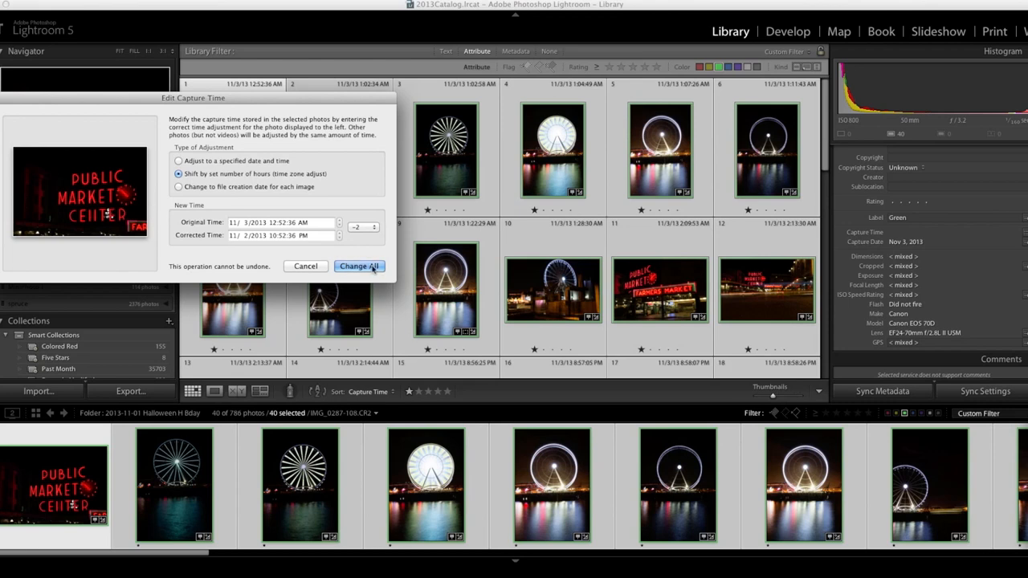
click(360, 266)
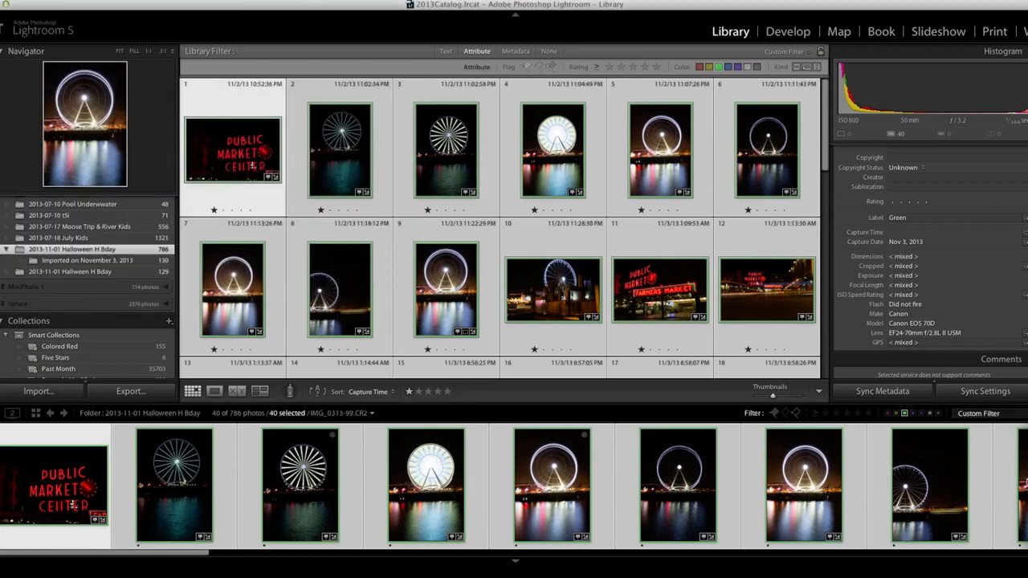
mouse_move(173, 482)
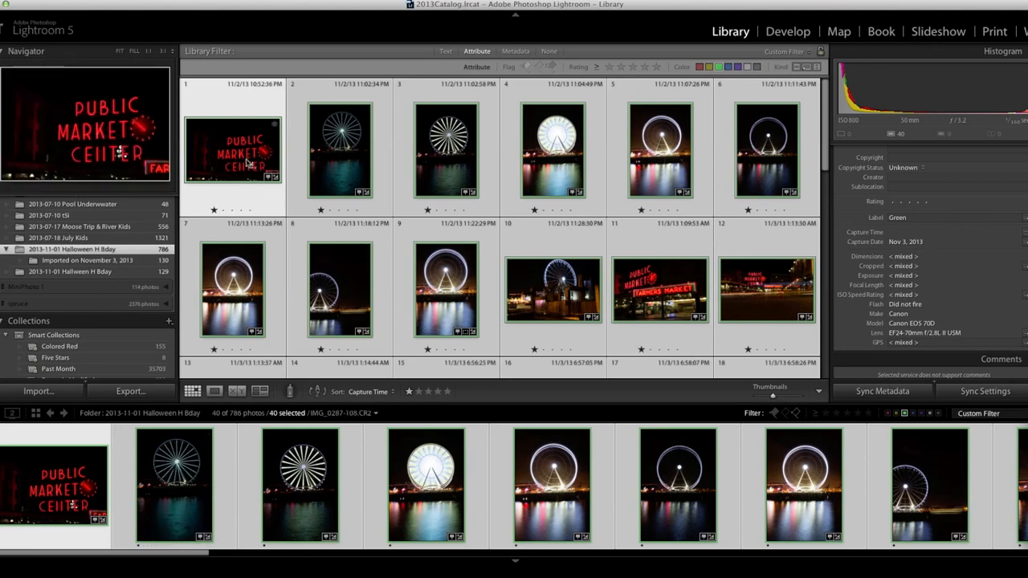
- View the Public Market Center photo large, its date now Nov 2, 2013, then a Ferris wheel shot
click(215, 391)
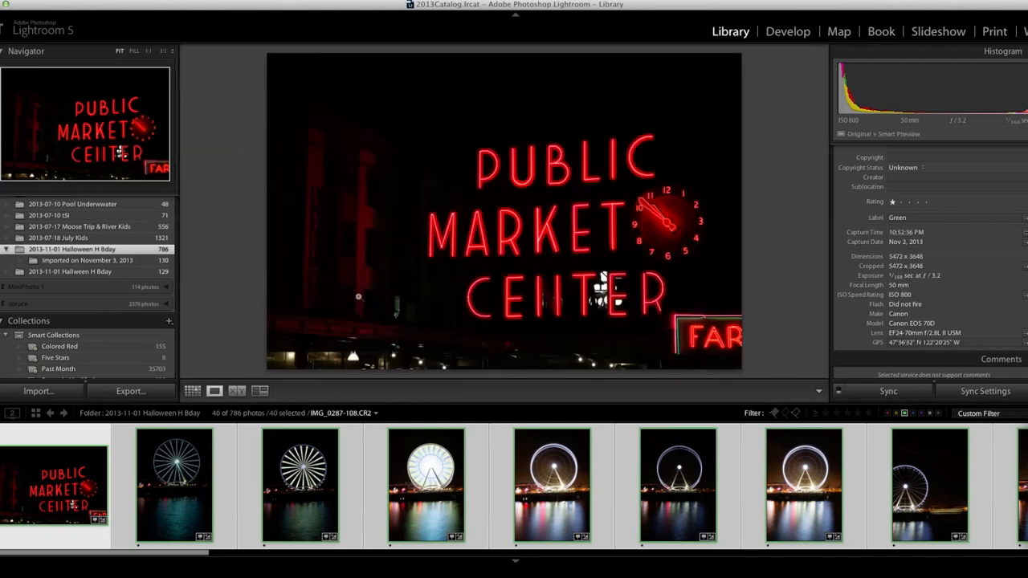
mouse_move(607, 331)
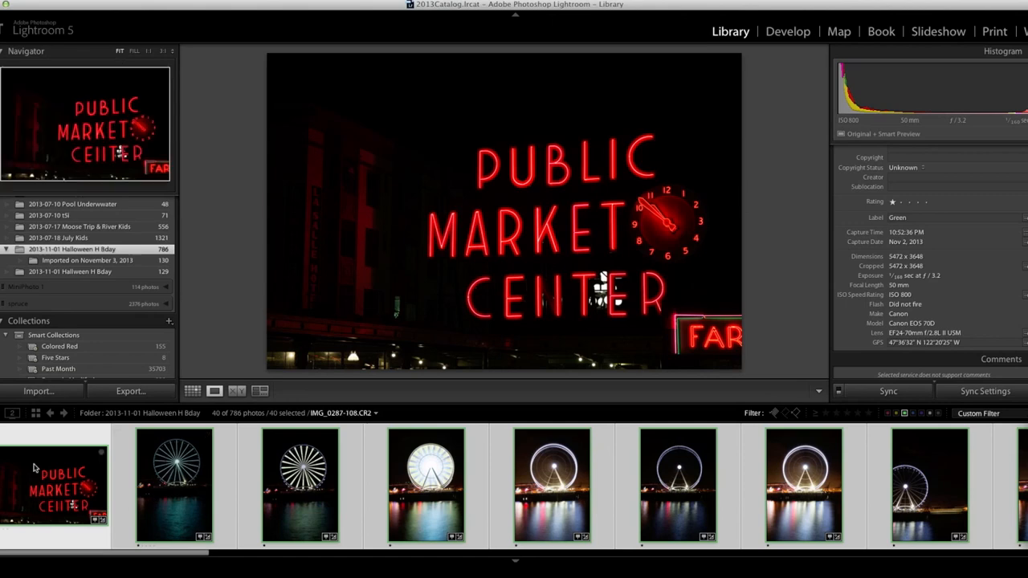
click(174, 482)
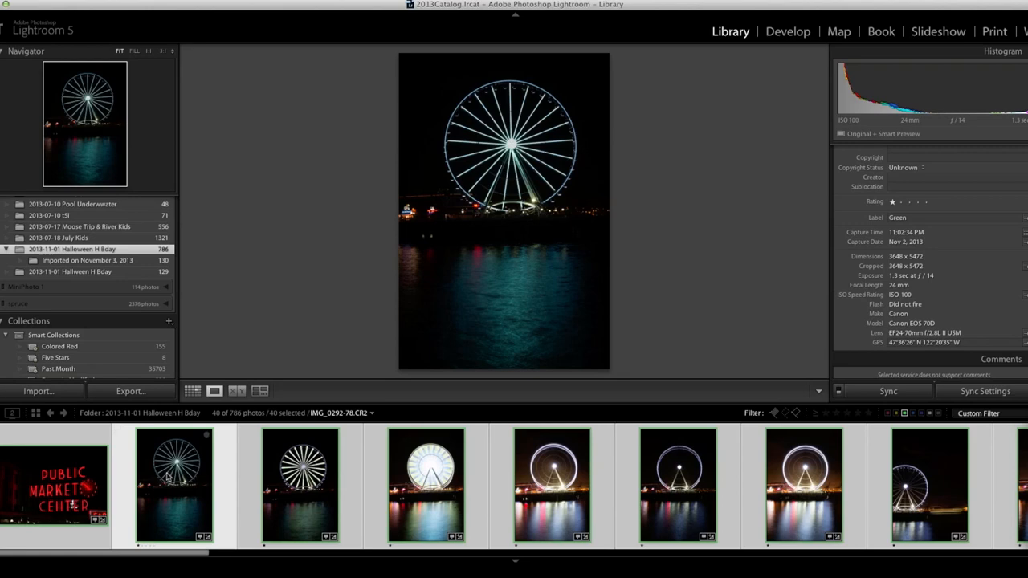
mouse_move(176, 488)
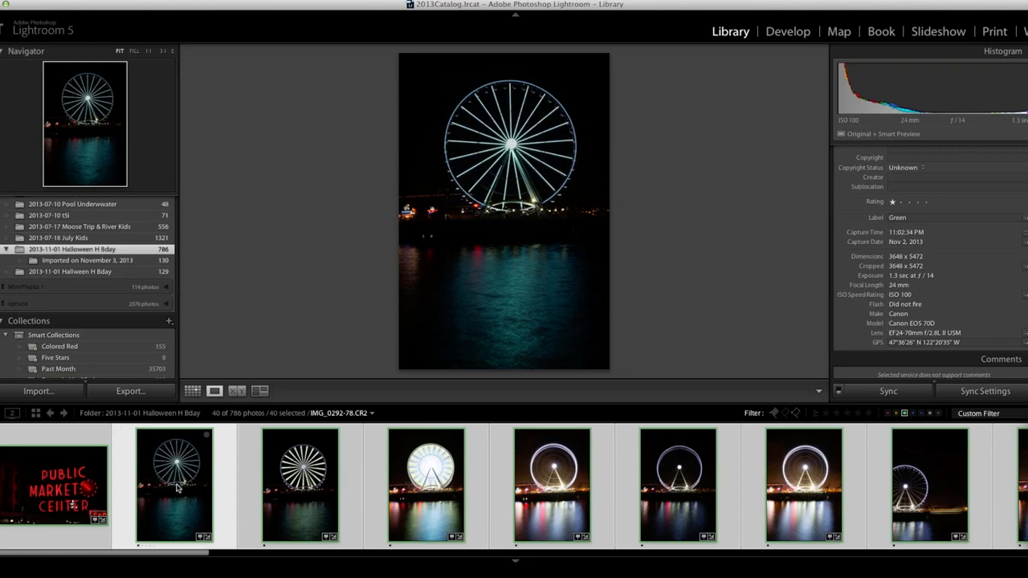
mouse_move(175, 485)
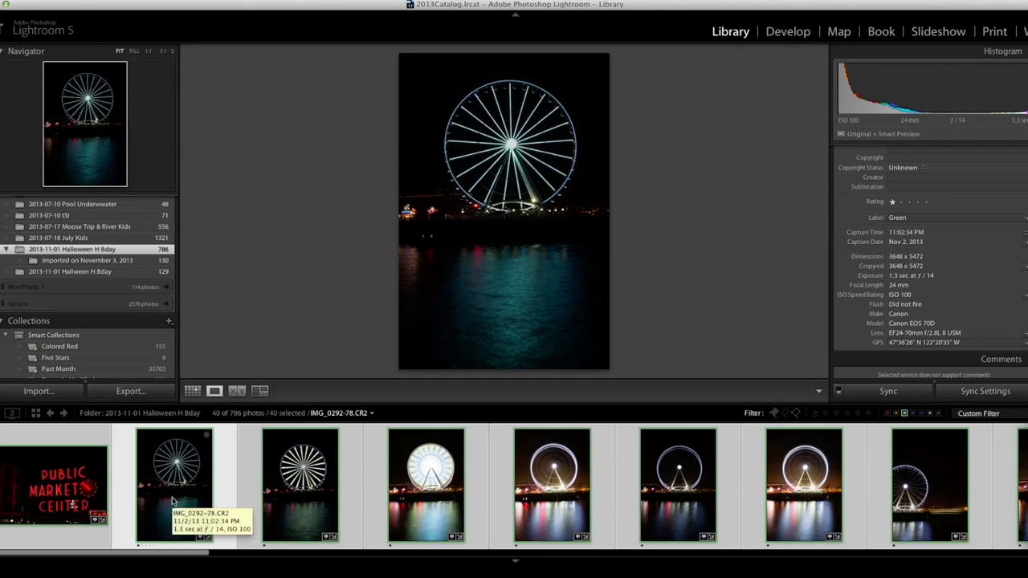
mouse_move(549, 324)
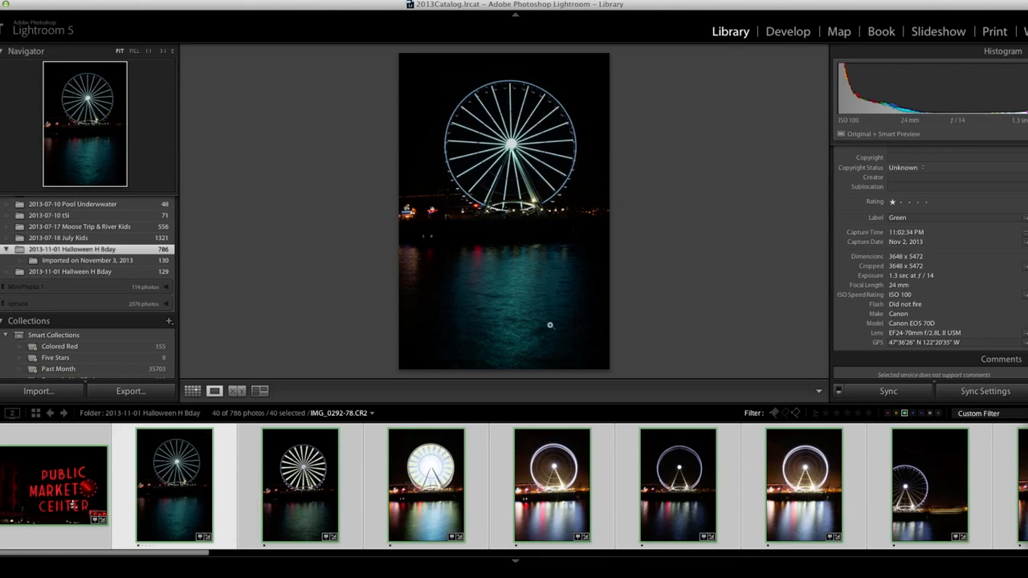
mouse_move(549, 324)
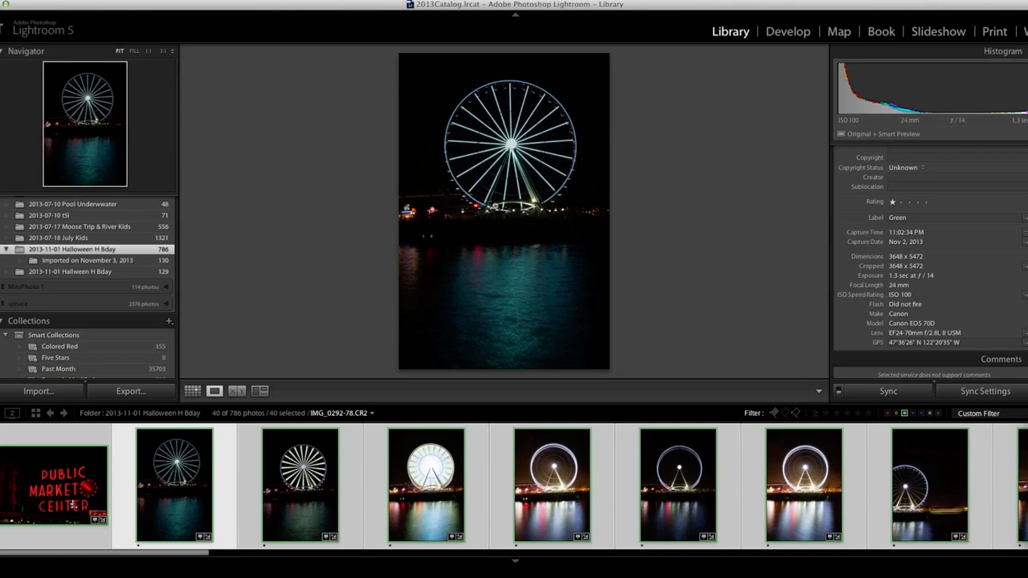
mouse_move(1011, 125)
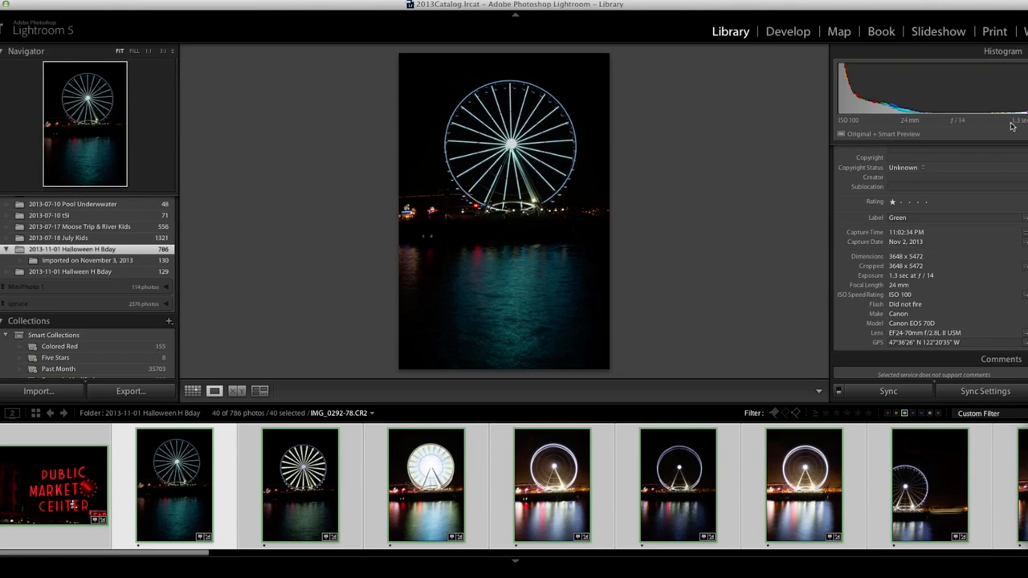
mouse_move(1013, 128)
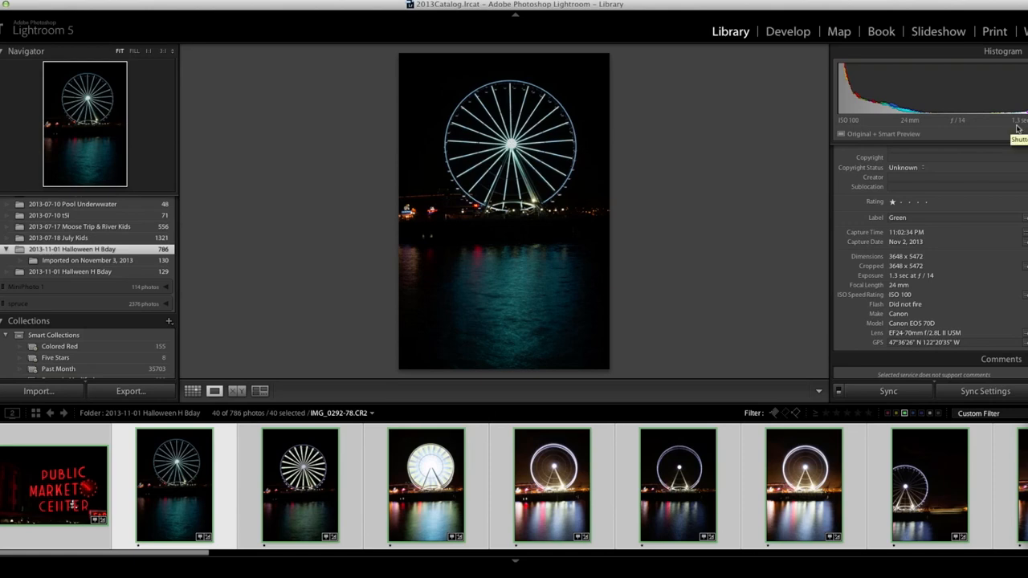
mouse_move(960, 129)
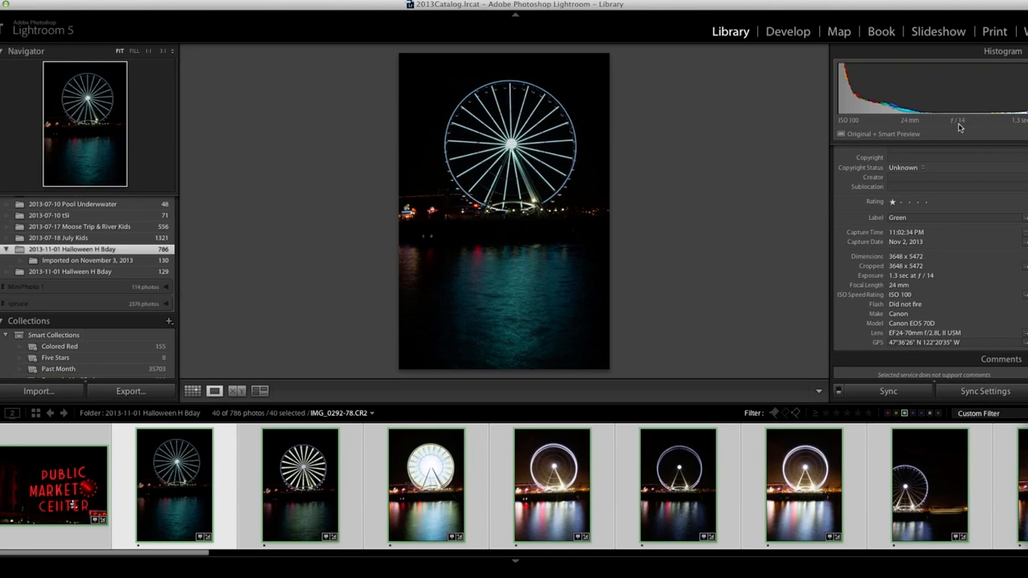
mouse_move(957, 120)
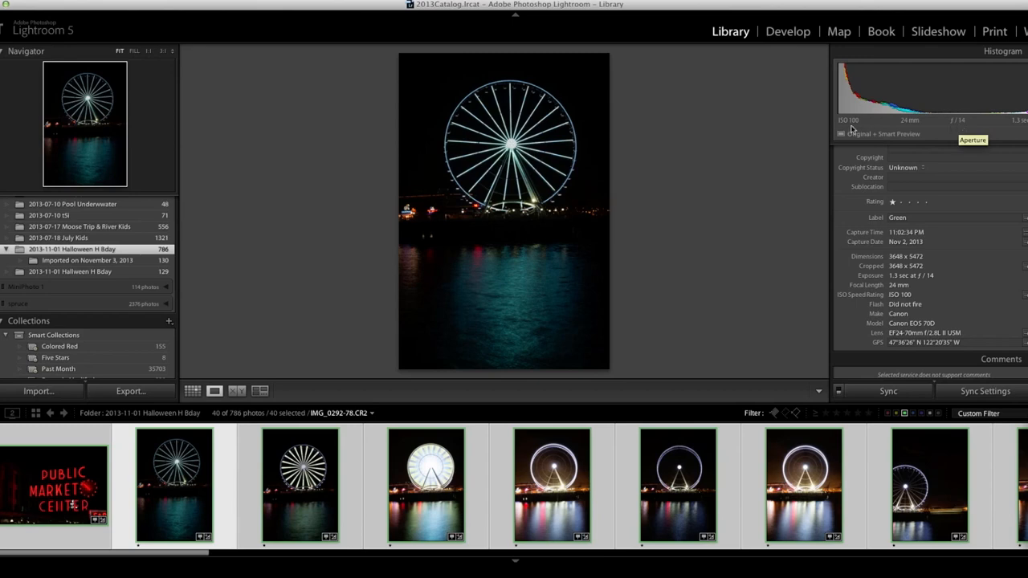
mouse_move(716, 248)
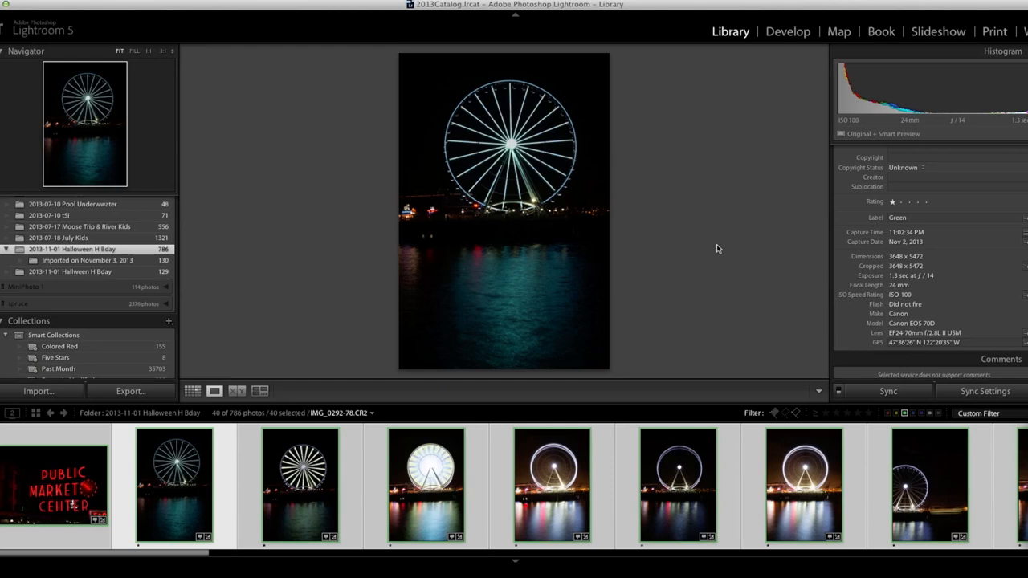
mouse_move(963, 128)
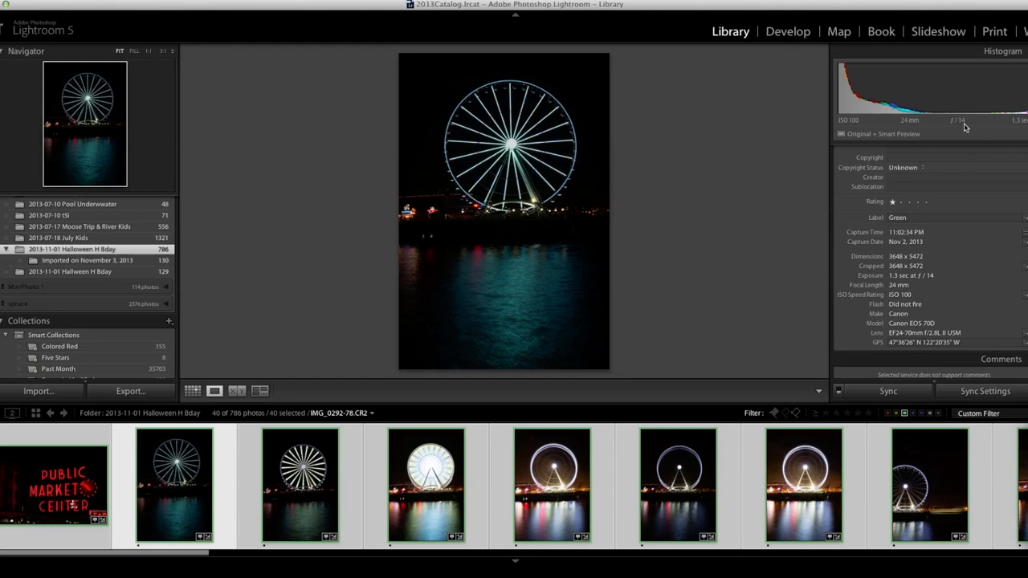
mouse_move(687, 215)
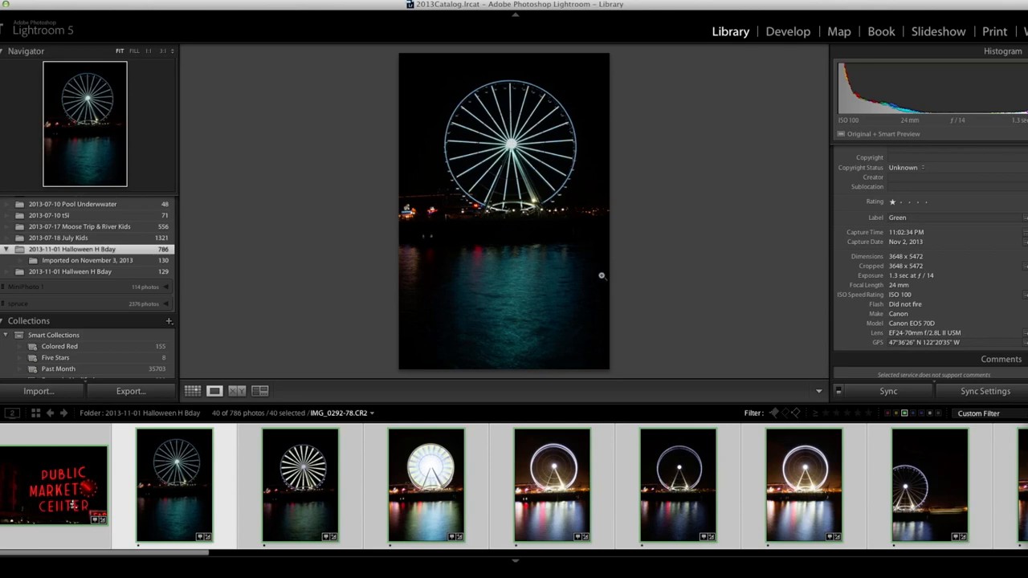
mouse_move(684, 295)
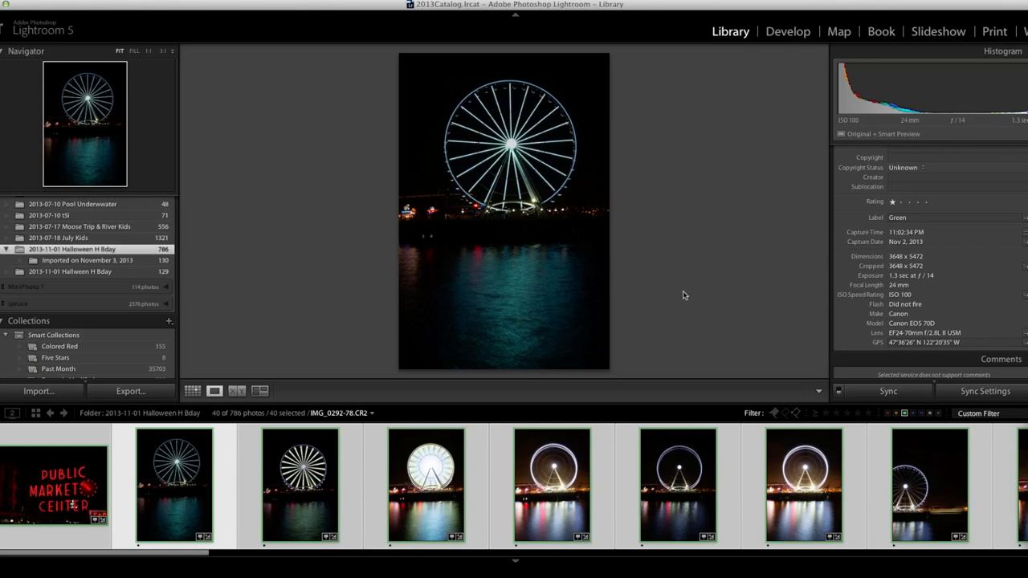
mouse_move(747, 246)
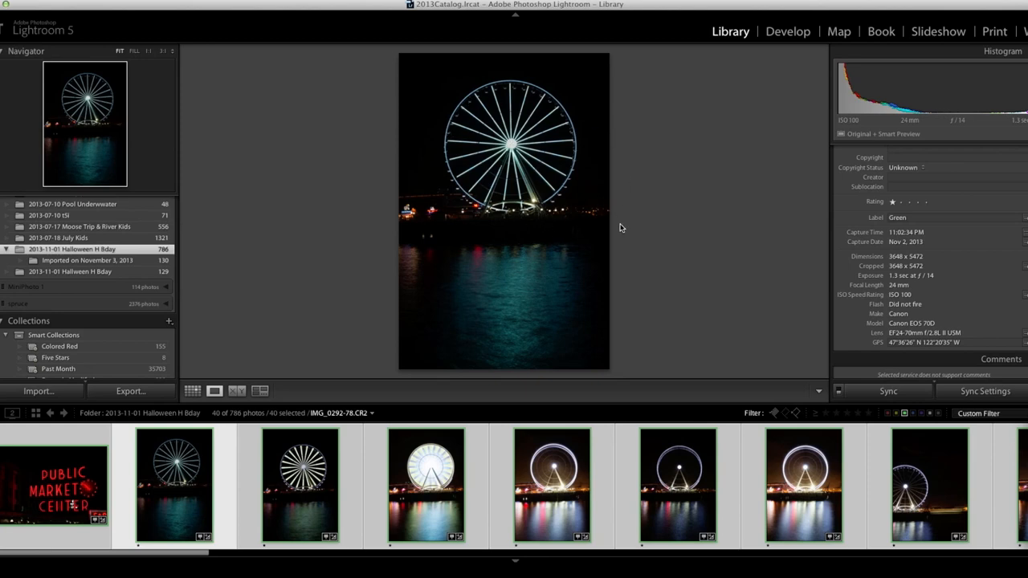
mouse_move(485, 418)
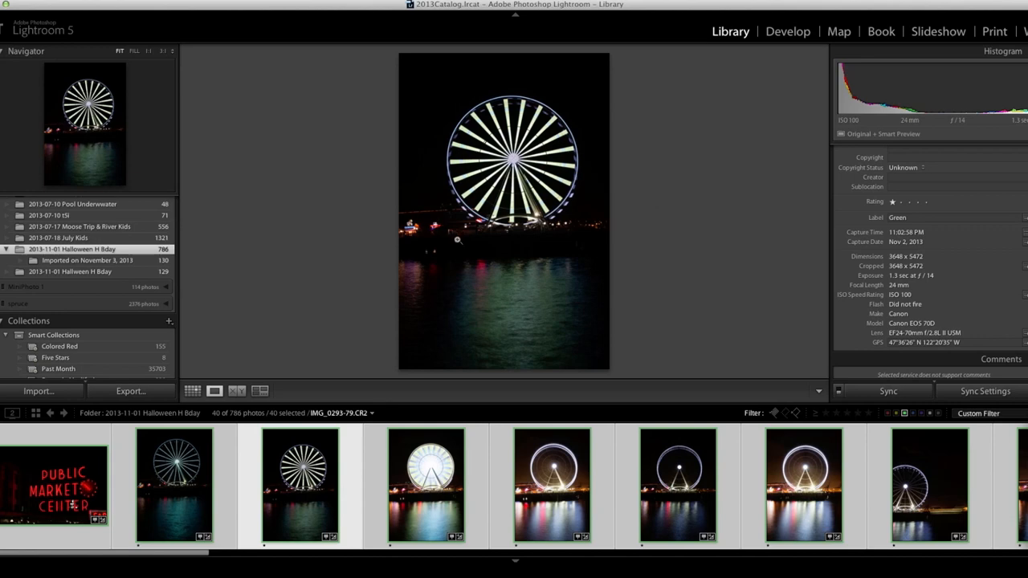
mouse_move(572, 321)
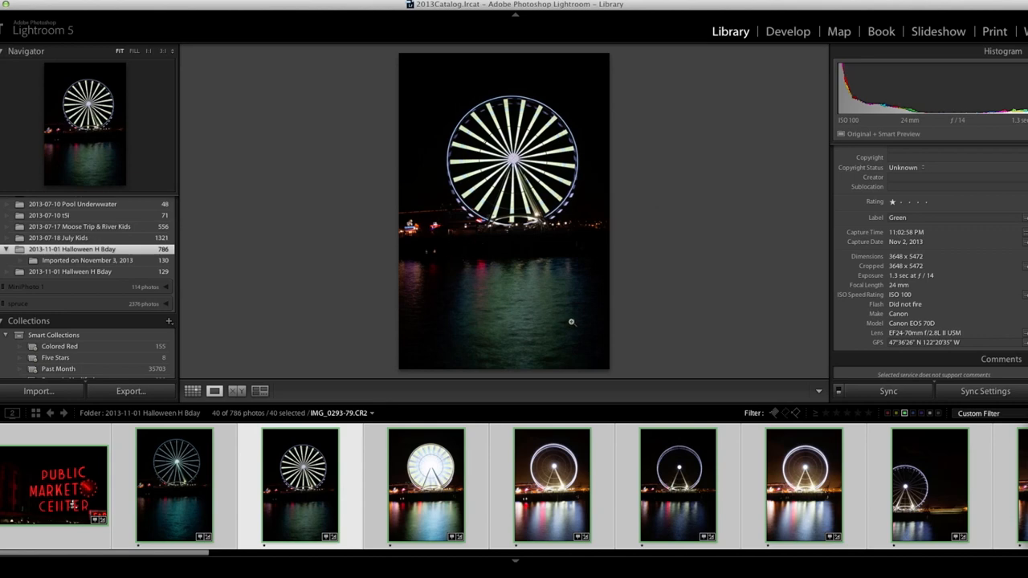
mouse_move(498, 267)
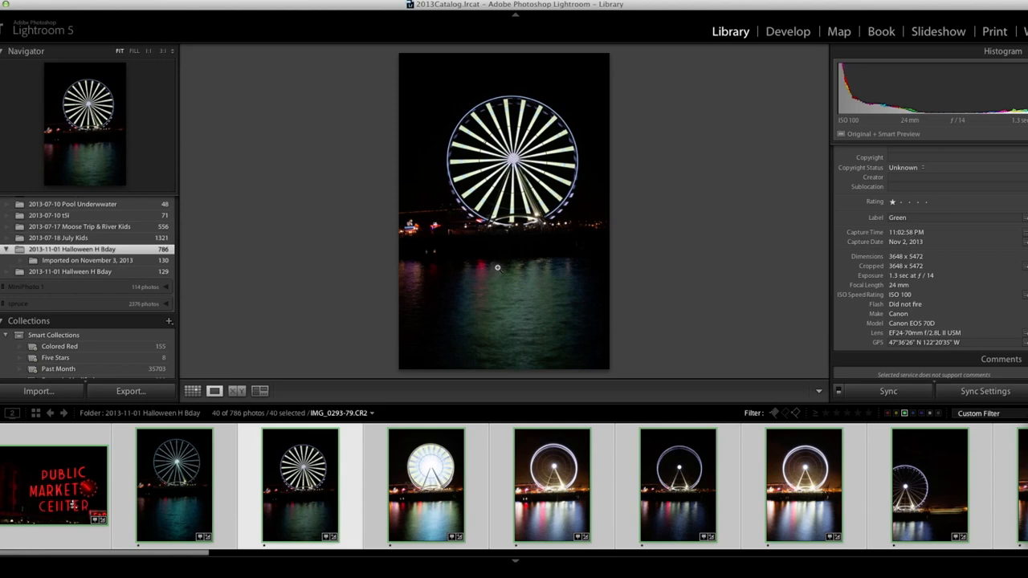
mouse_move(408, 347)
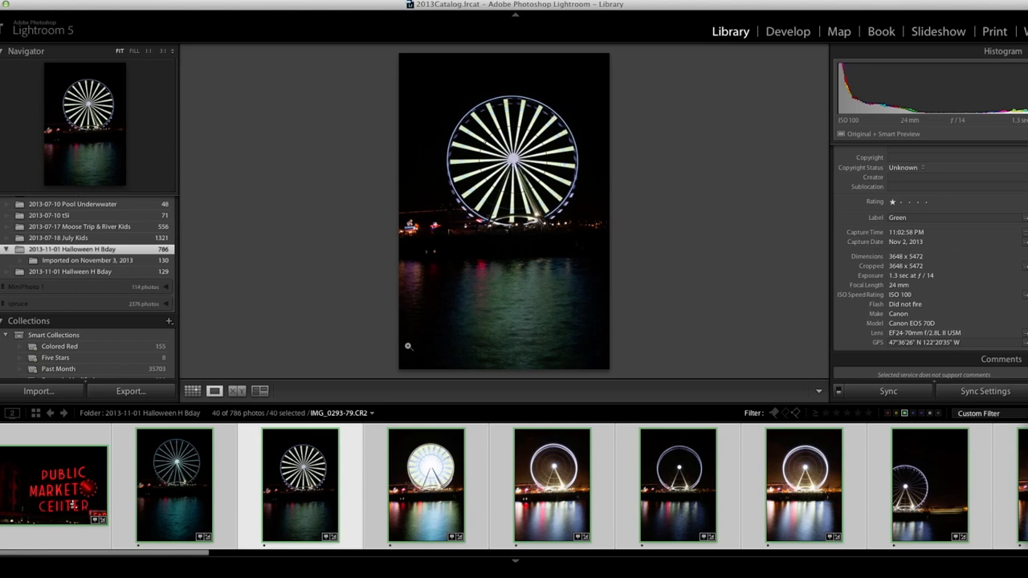
mouse_move(557, 382)
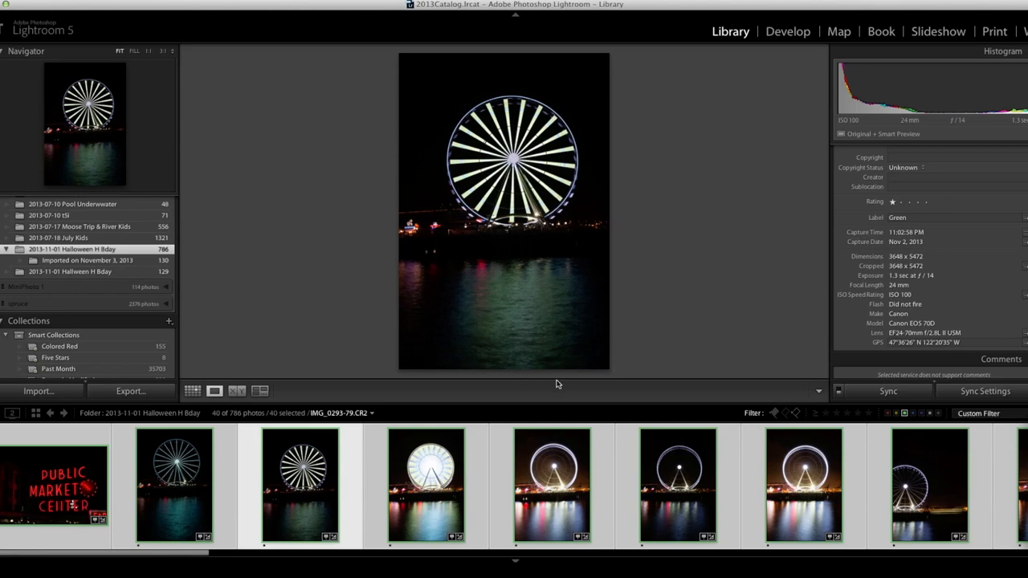
mouse_move(434, 98)
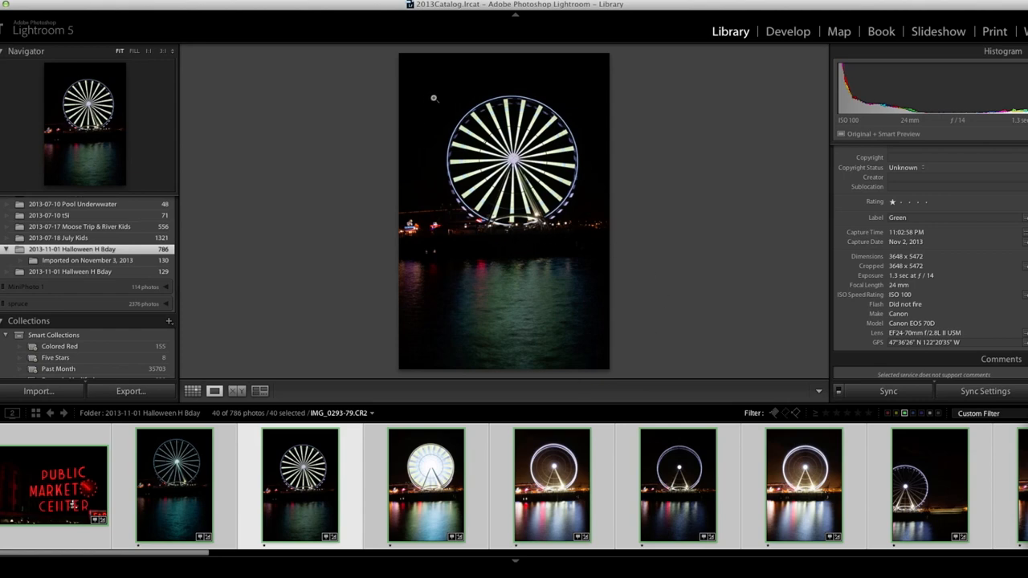
mouse_move(453, 177)
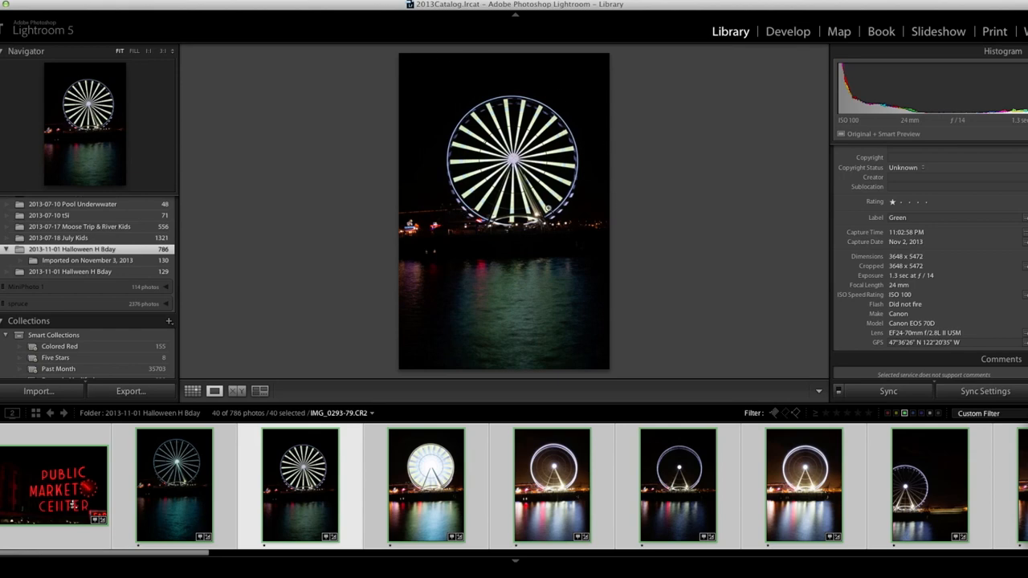
mouse_move(488, 247)
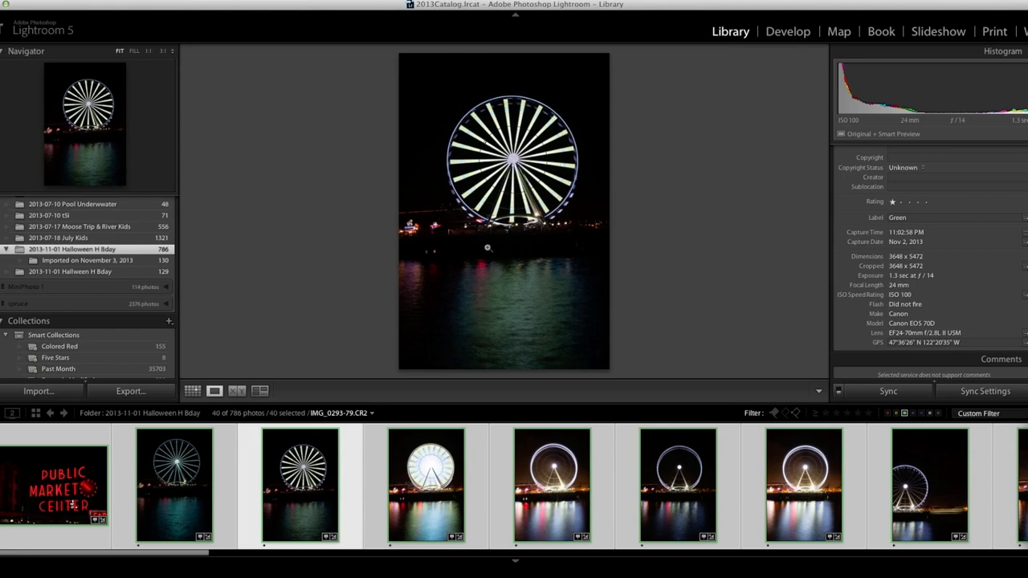
mouse_move(481, 376)
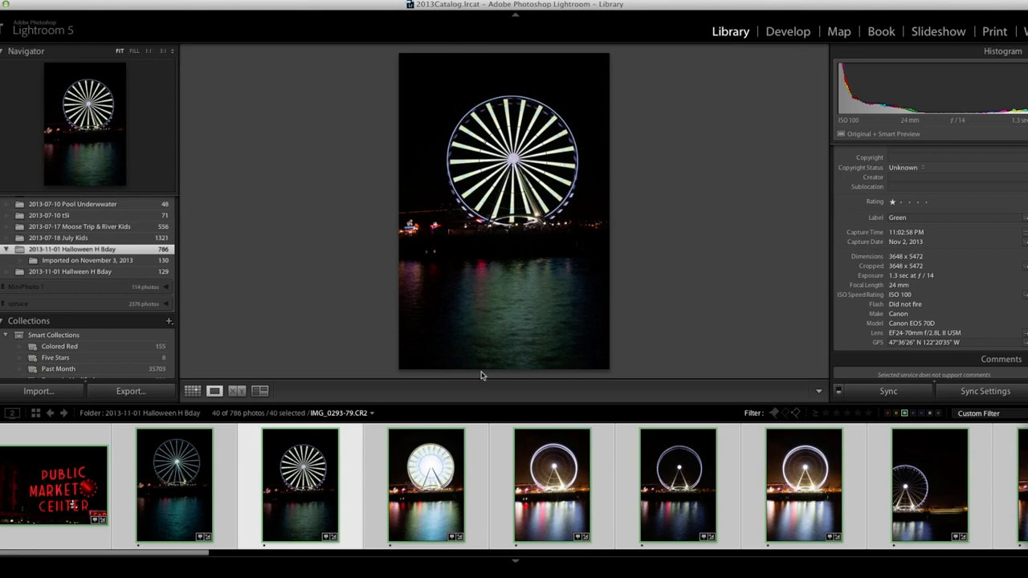
mouse_move(530, 373)
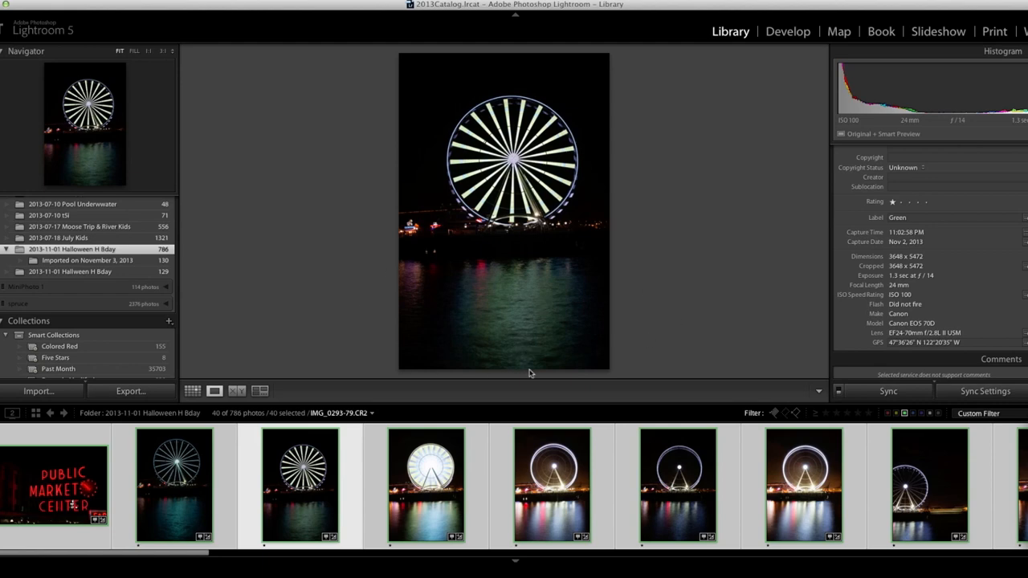
mouse_move(588, 83)
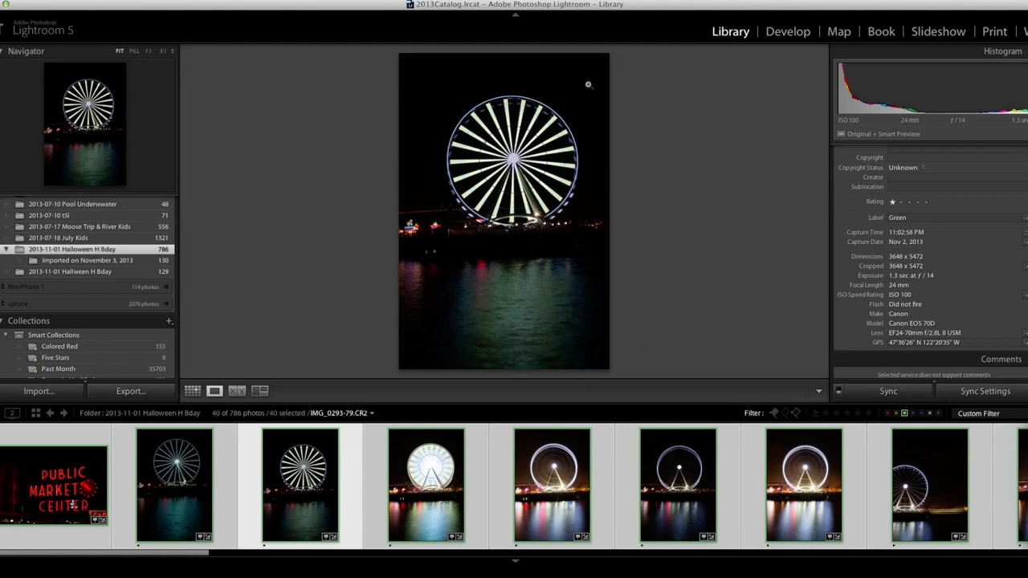
mouse_move(551, 262)
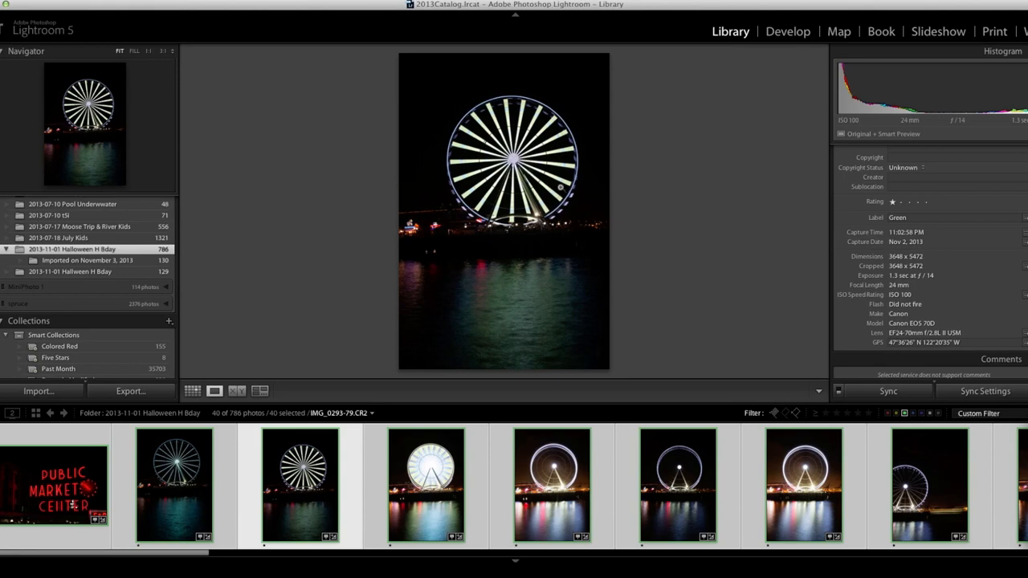
mouse_move(581, 203)
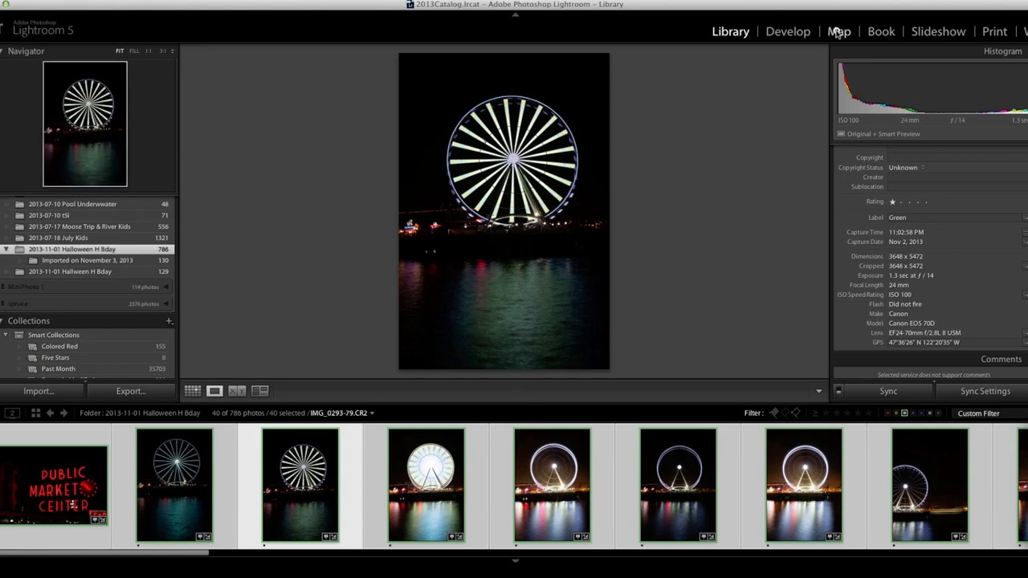
click(838, 32)
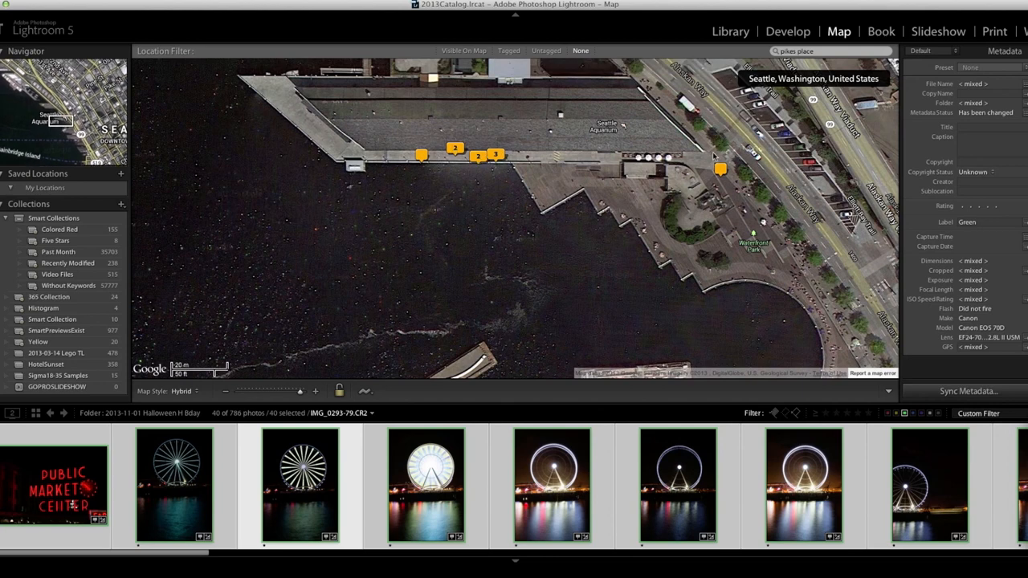
mouse_move(526, 269)
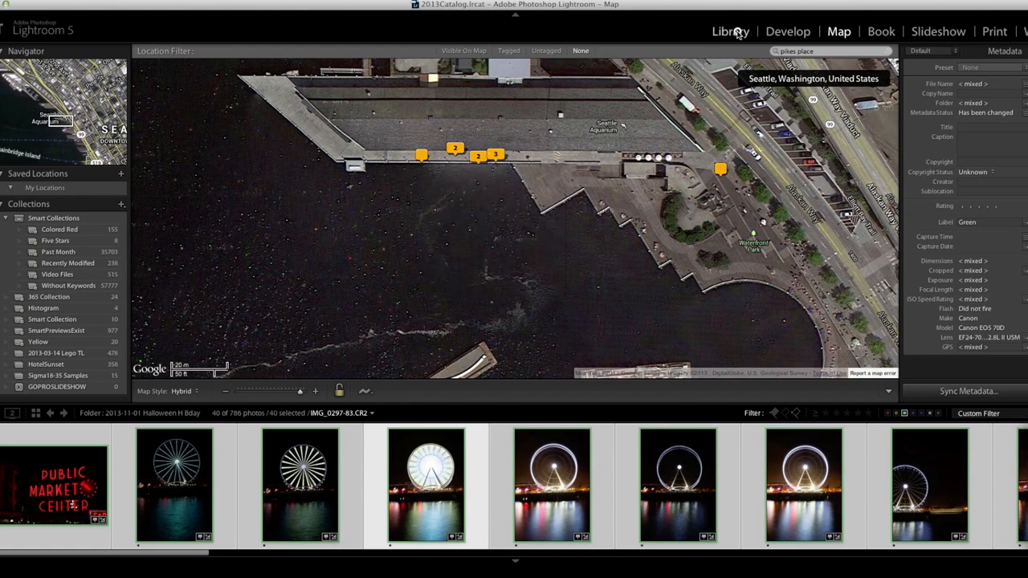
click(729, 32)
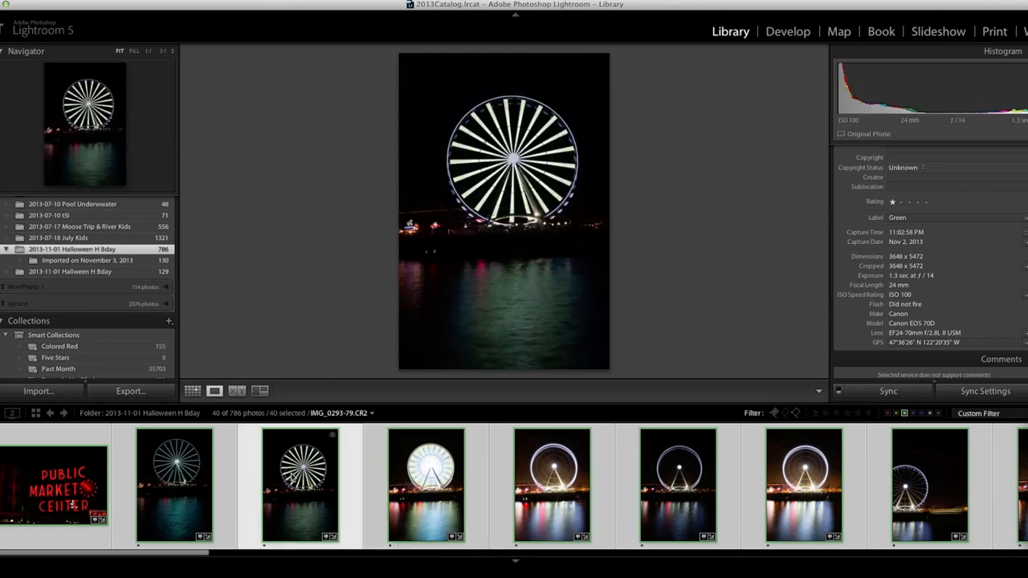
- Inspect the blurred Ferris wheel shot at 1:1 and back to Fit, then show the glowing-hub wheel
click(426, 485)
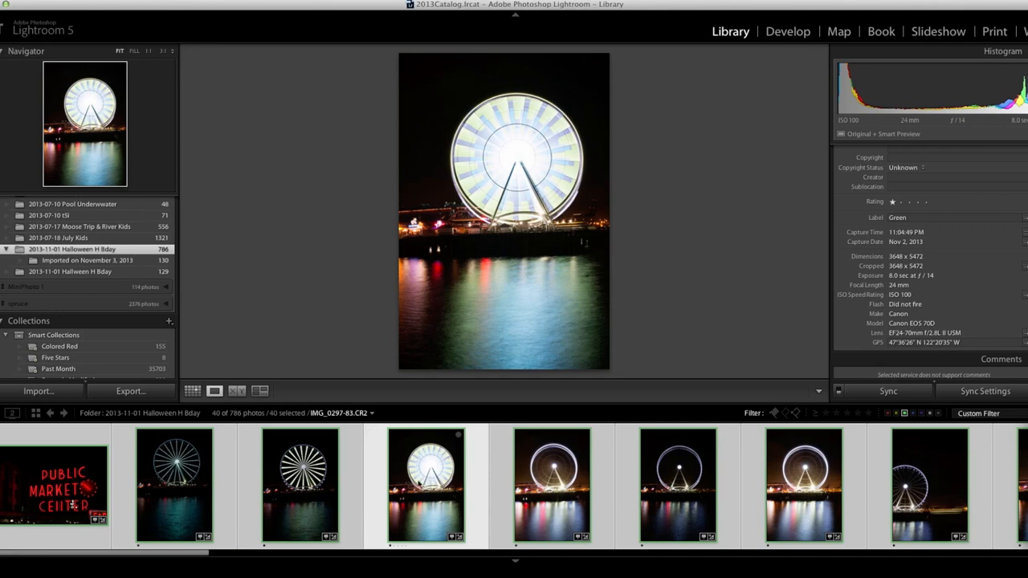
mouse_move(559, 127)
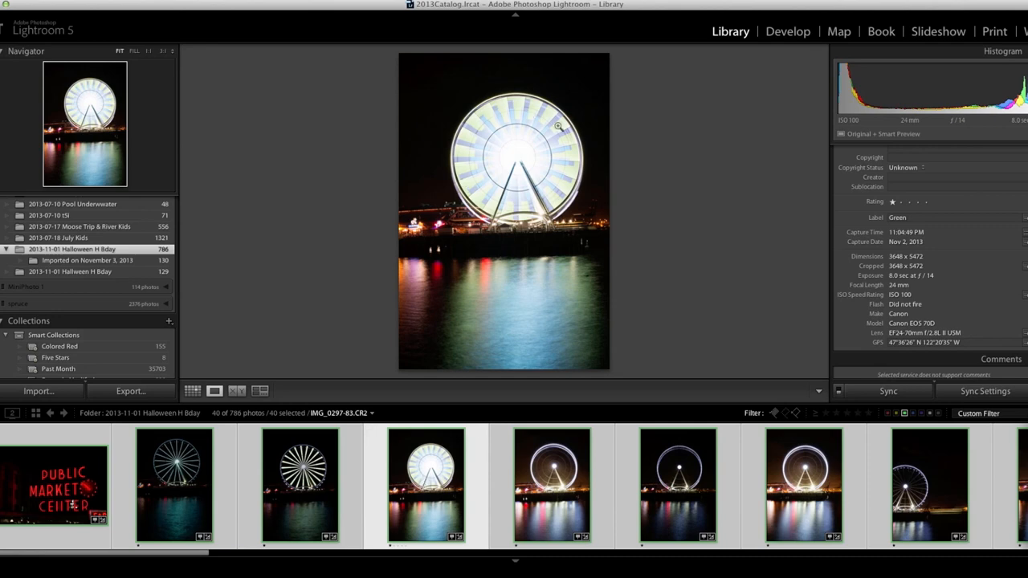
mouse_move(539, 169)
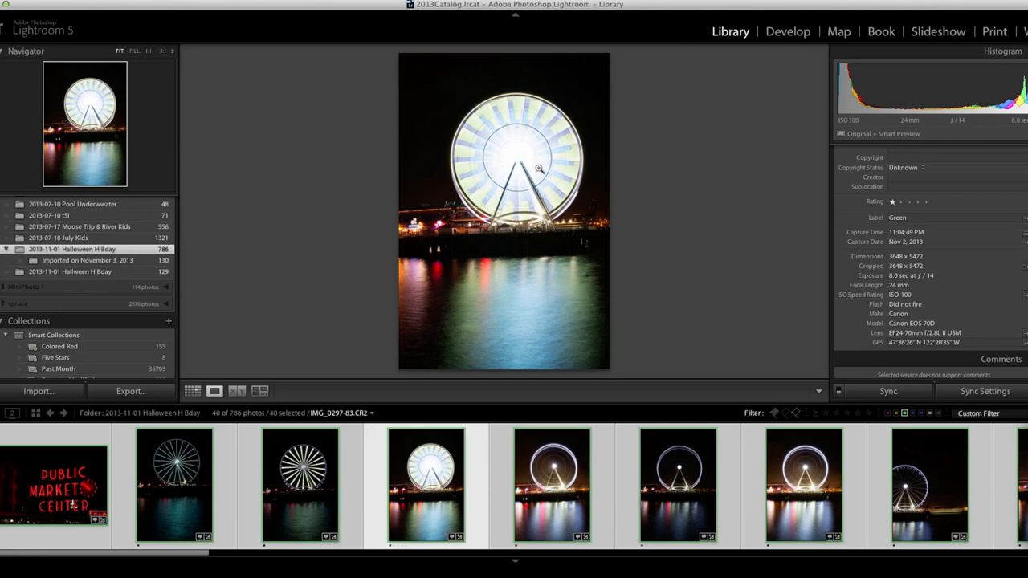
mouse_move(540, 113)
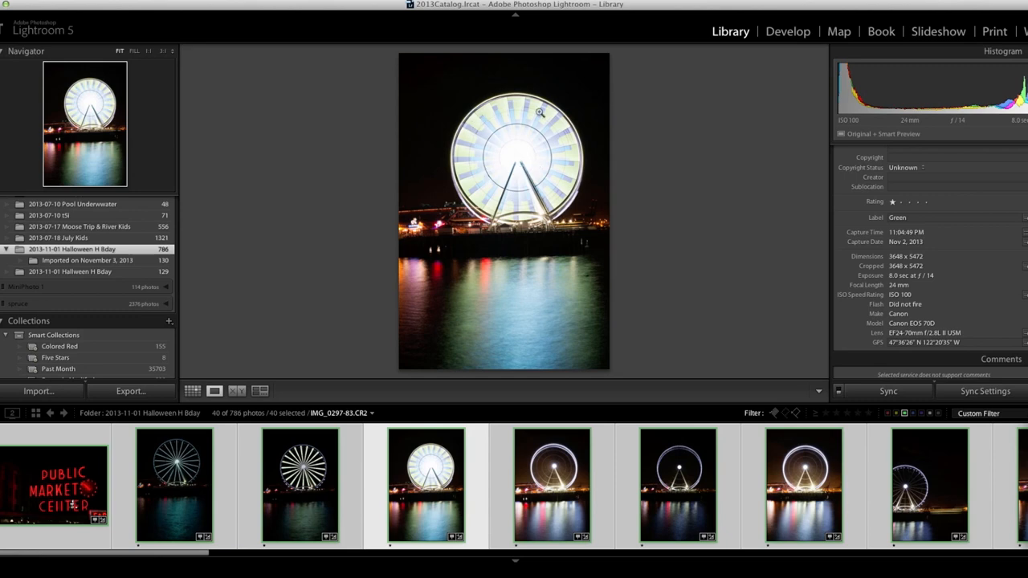
click(540, 113)
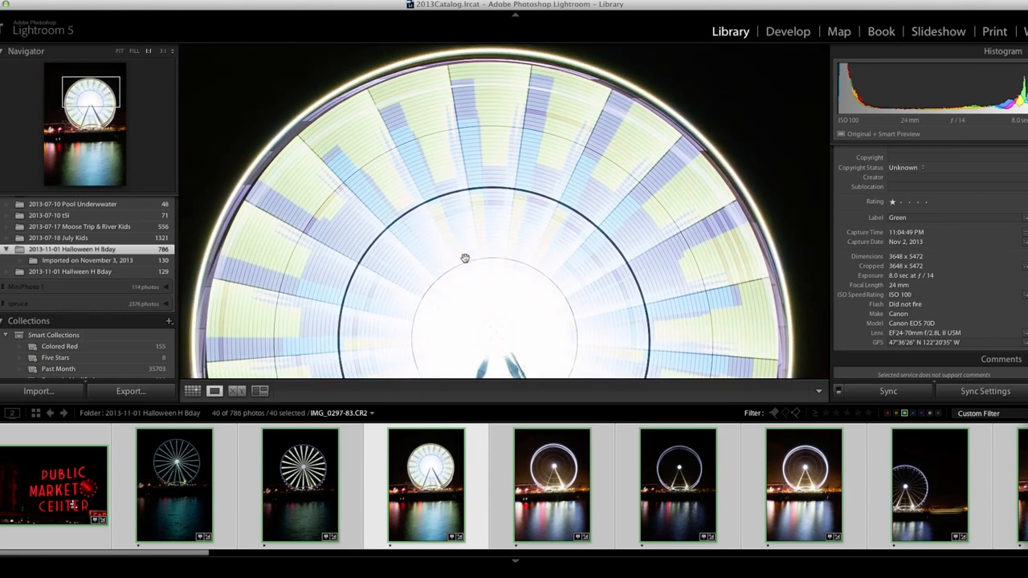
click(464, 257)
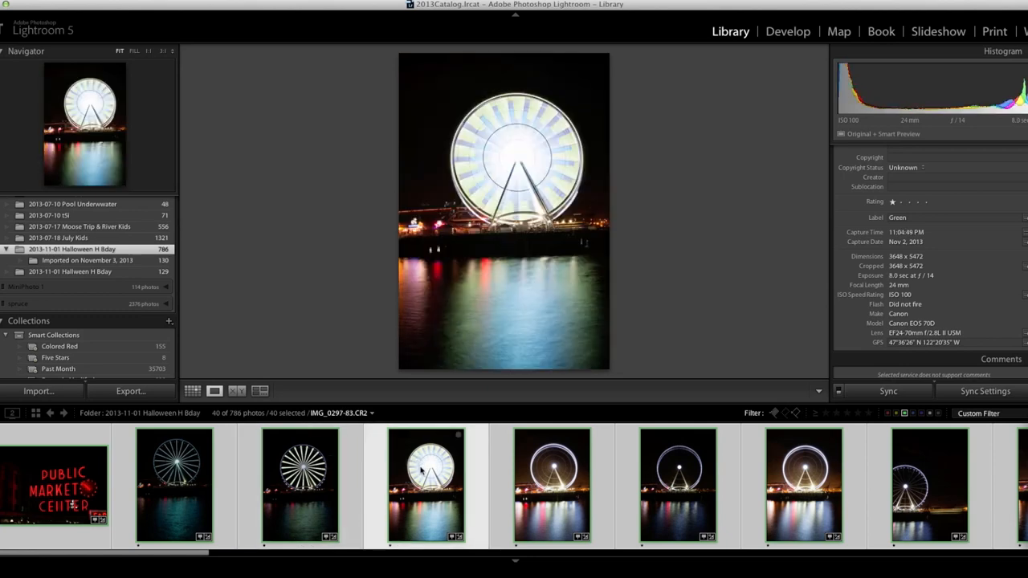
click(552, 485)
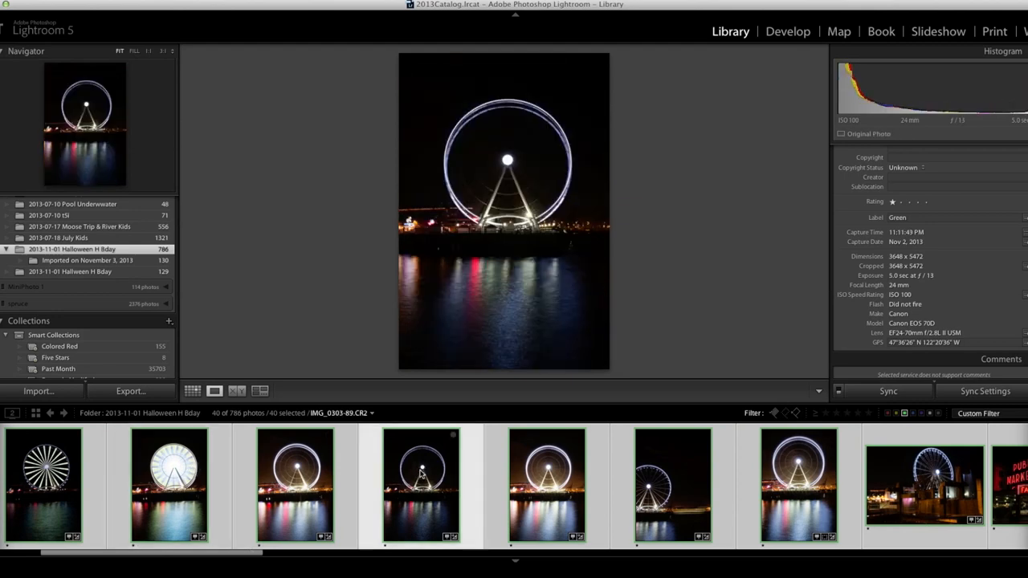
- Step through the upright wheel shots to IMG_0317-103, the wheel behind the fountain
click(546, 482)
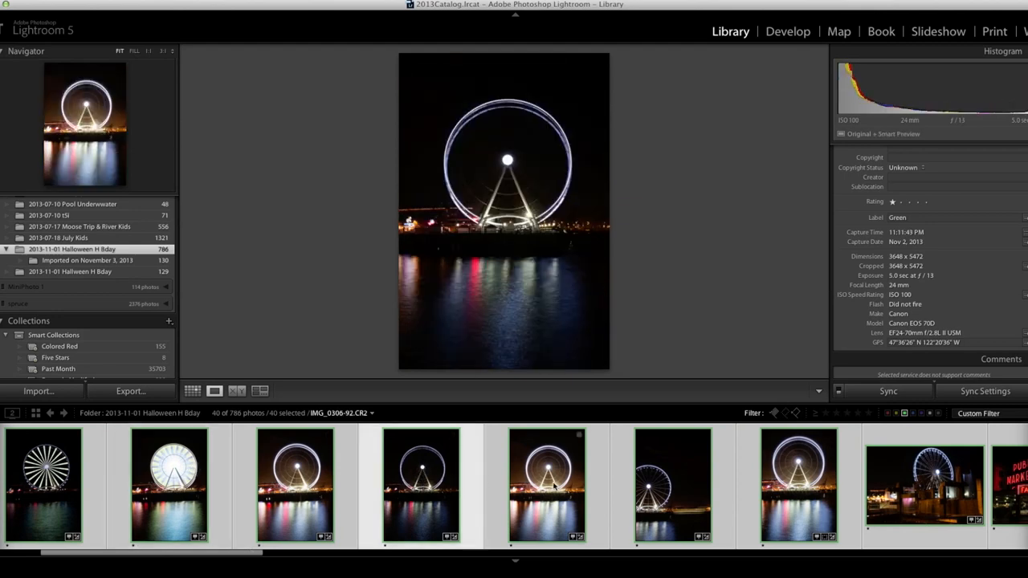
click(546, 485)
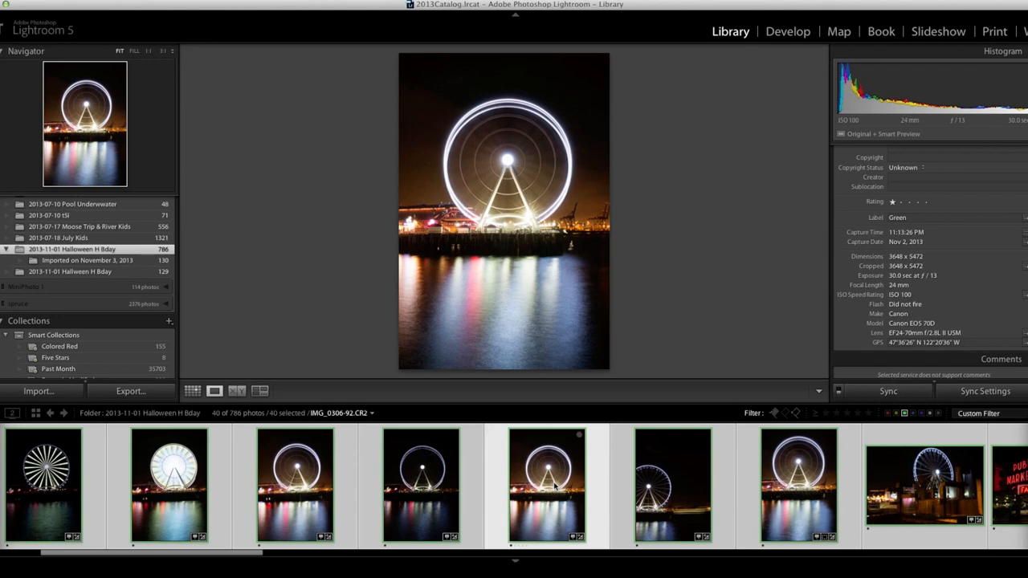
mouse_move(538, 462)
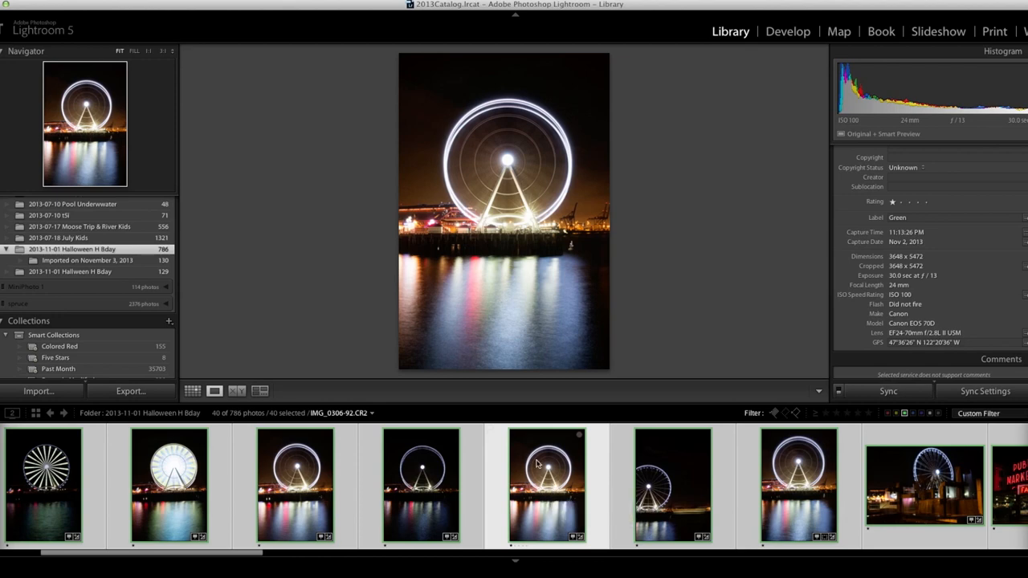
mouse_move(568, 190)
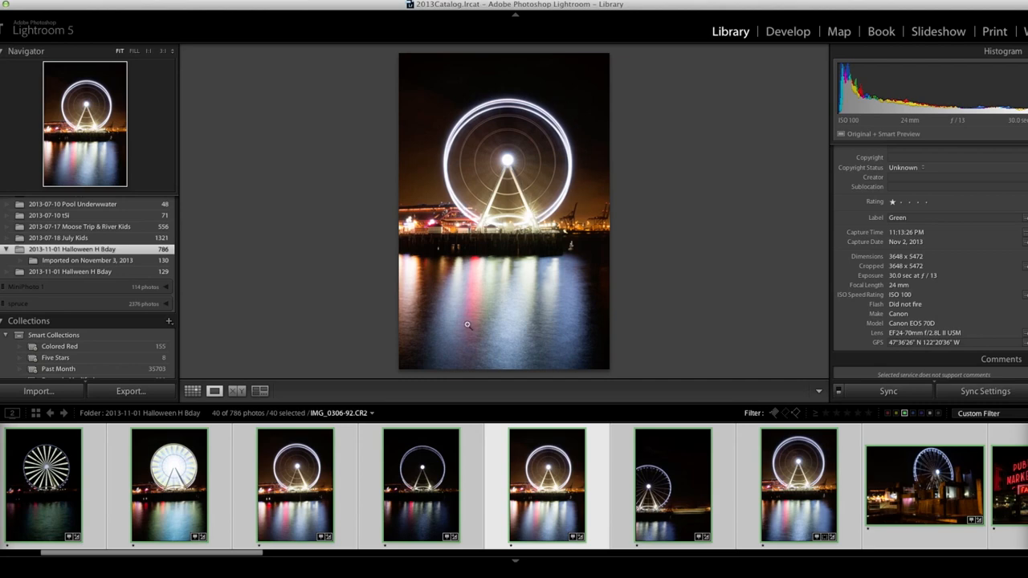
mouse_move(501, 219)
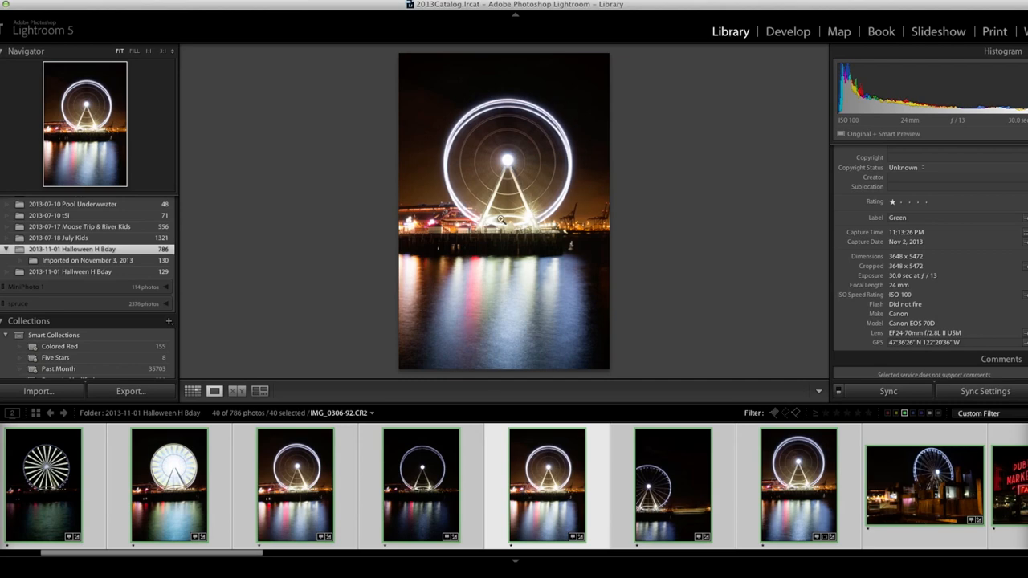
mouse_move(617, 405)
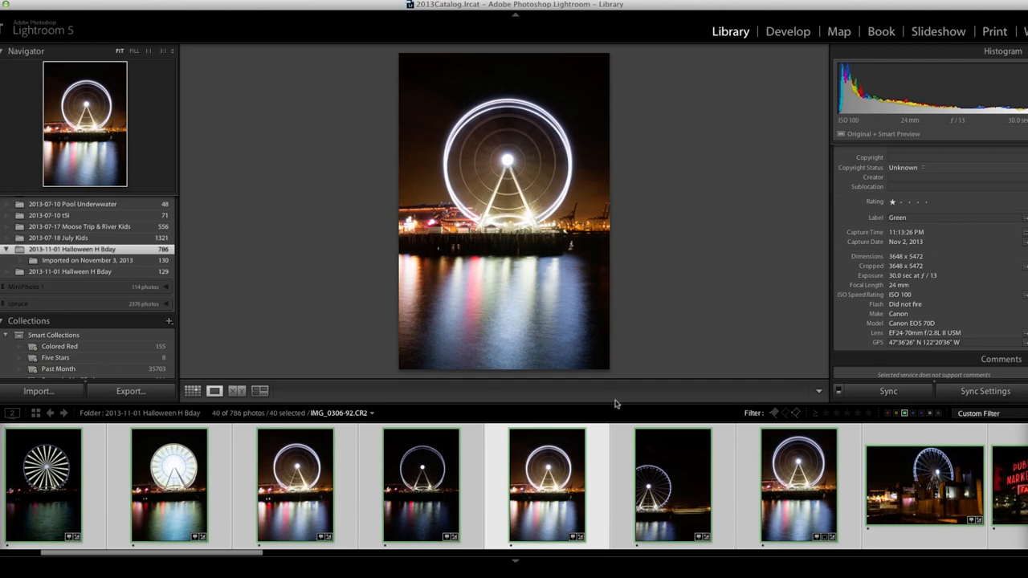
click(546, 485)
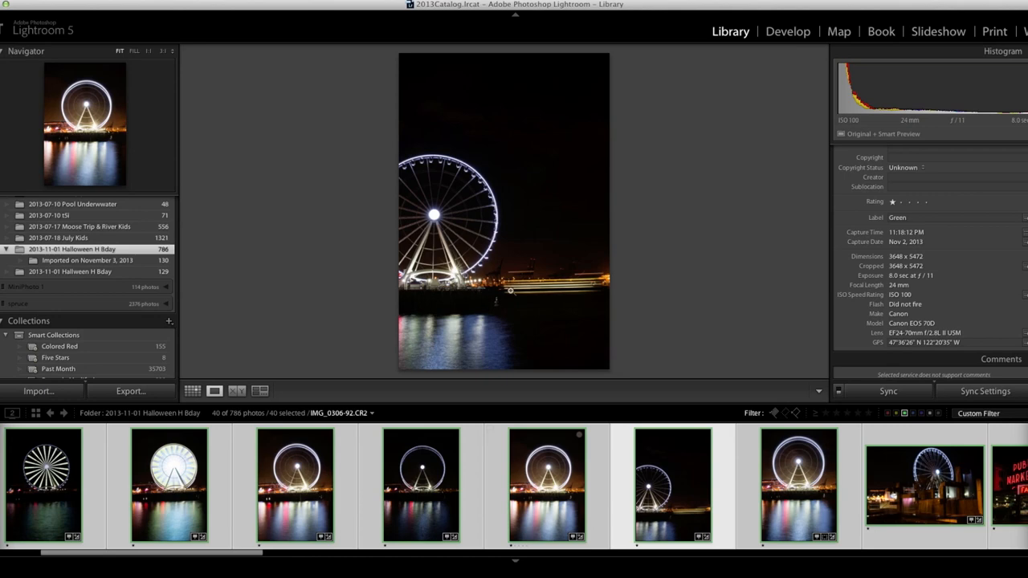
mouse_move(395, 183)
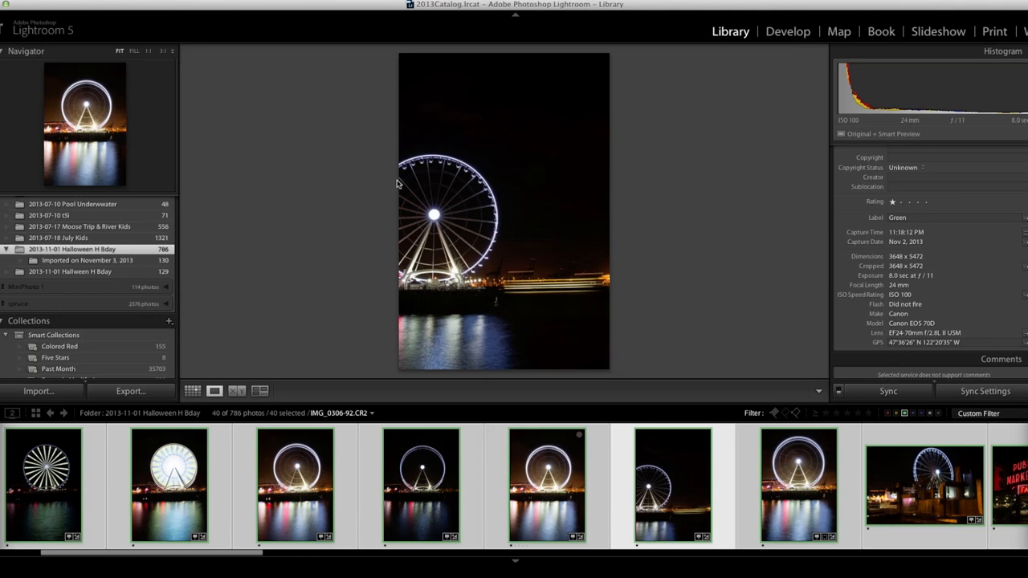
mouse_move(446, 302)
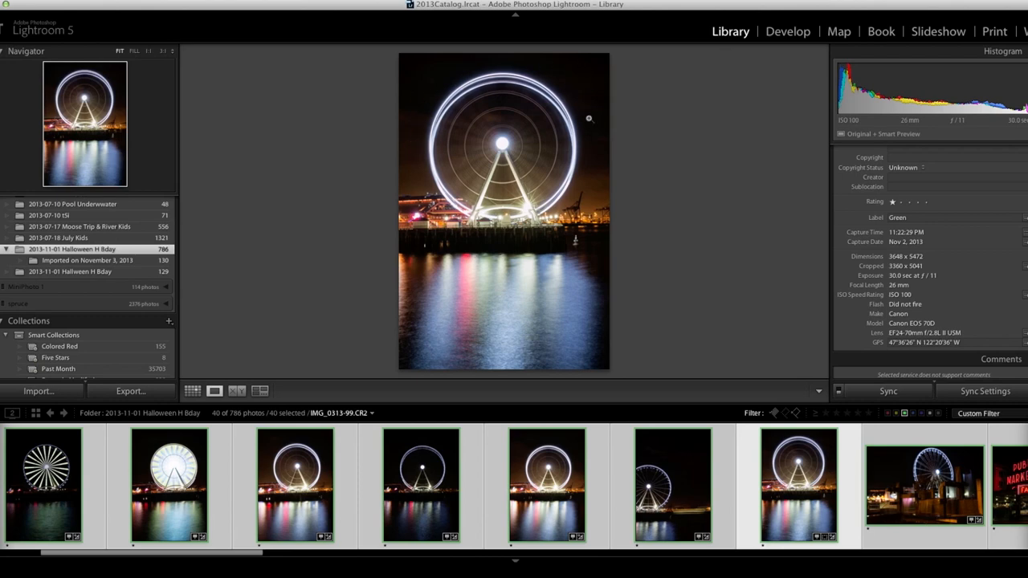
mouse_move(422, 321)
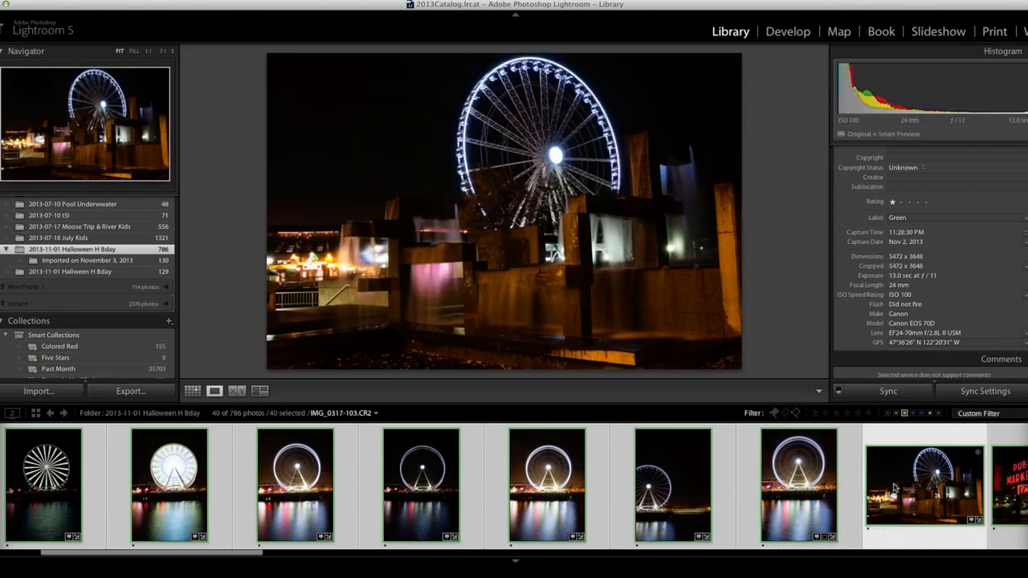
mouse_move(899, 234)
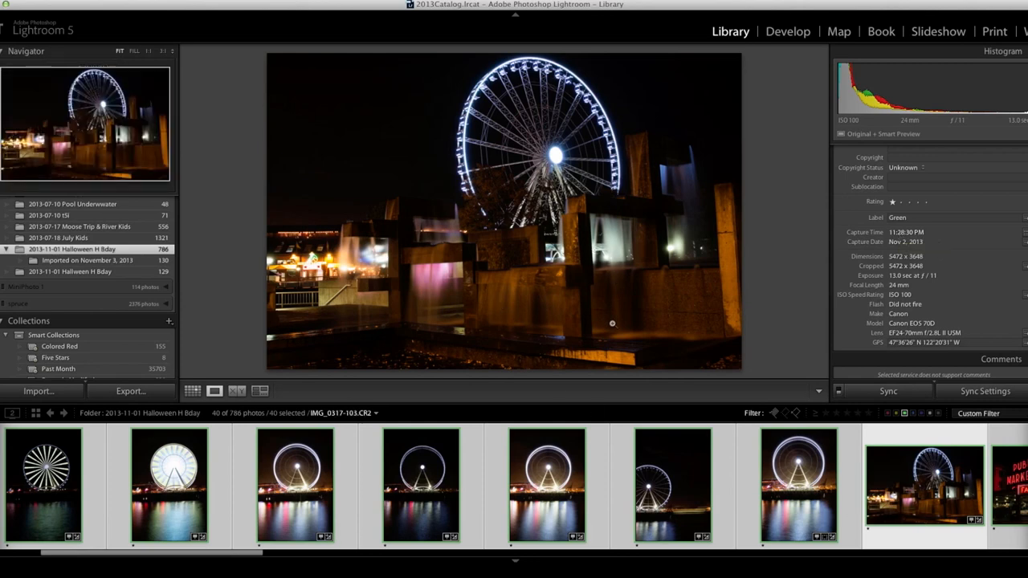
mouse_move(655, 233)
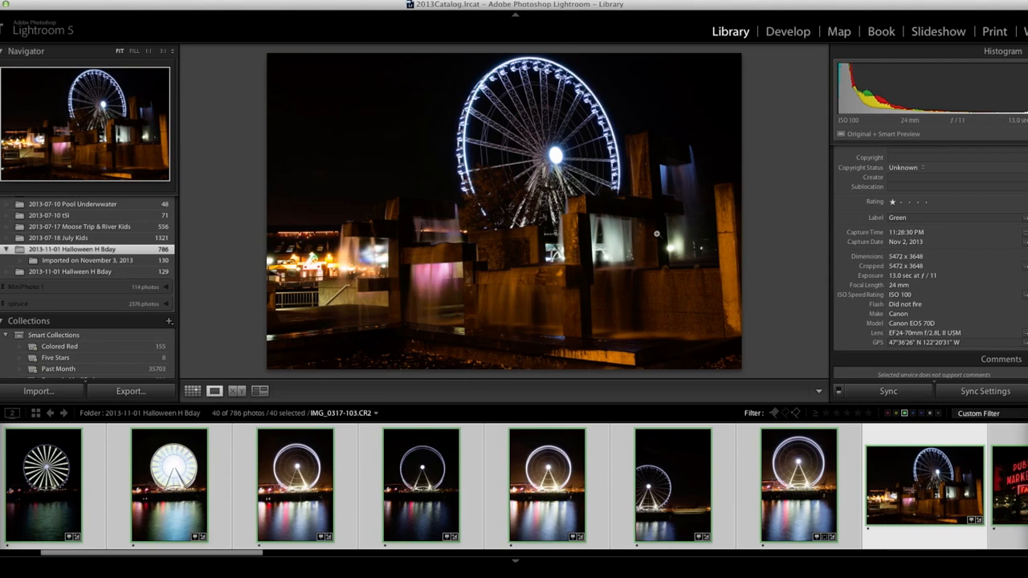
mouse_move(541, 323)
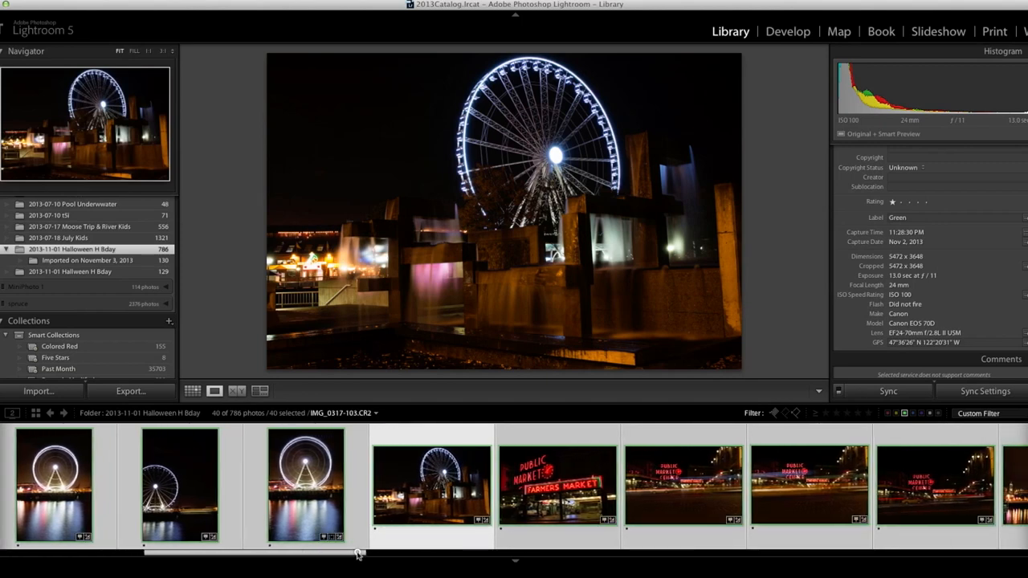
- Browse the Farmers Market photos, ending on IMG_0340-130 with red car light trails
drag(357, 554, 366, 554)
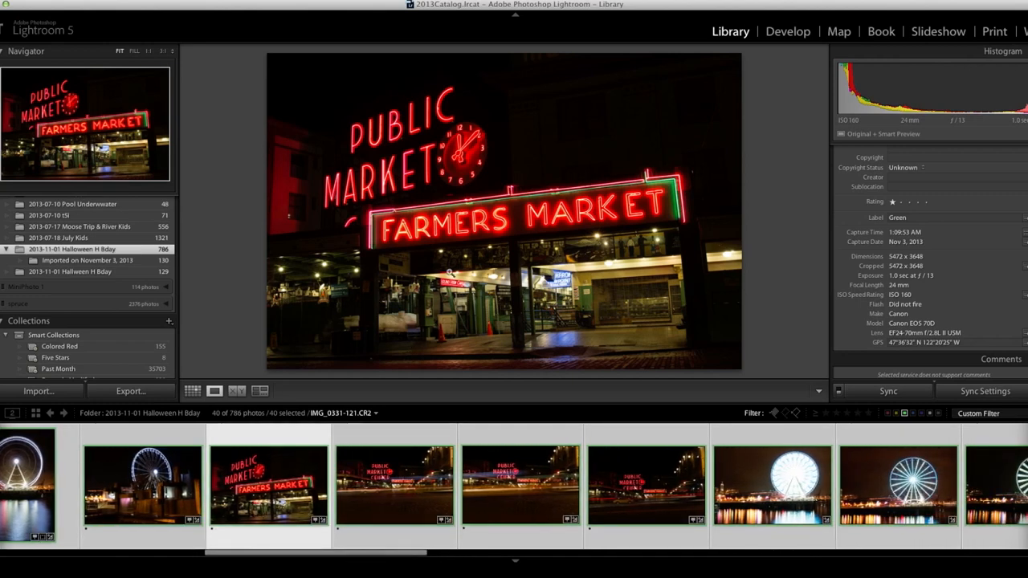
mouse_move(715, 212)
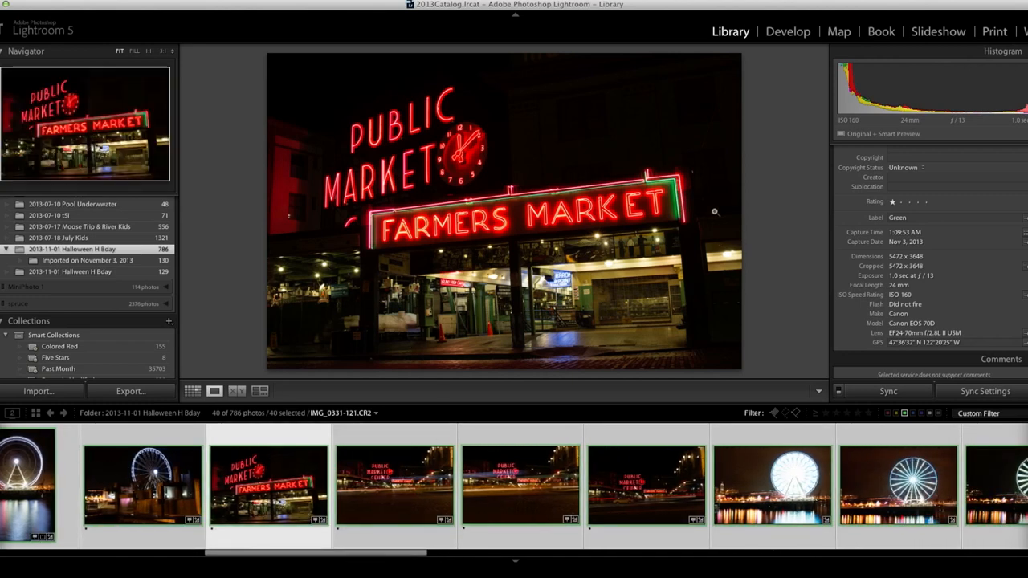
click(394, 485)
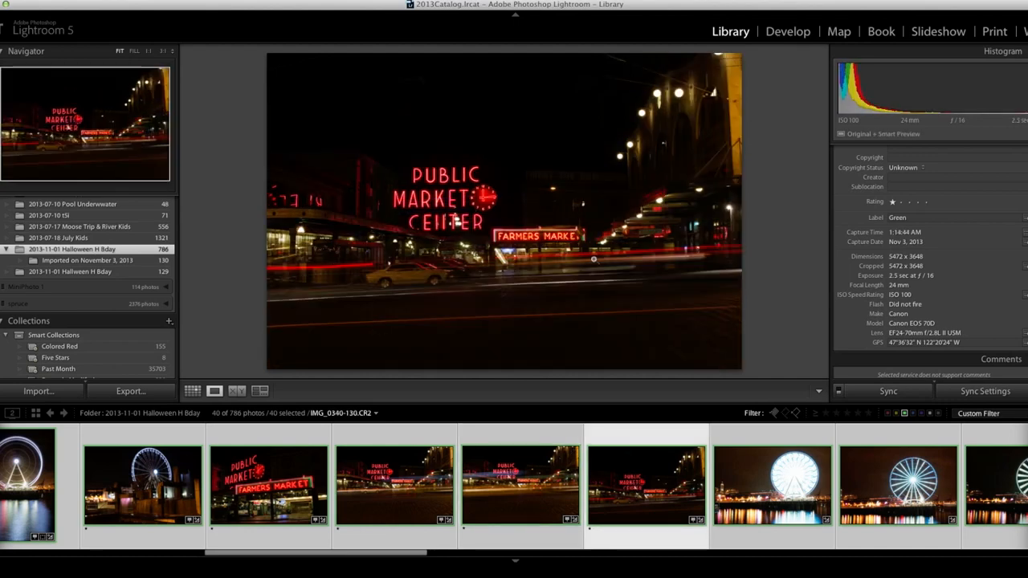
mouse_move(436, 328)
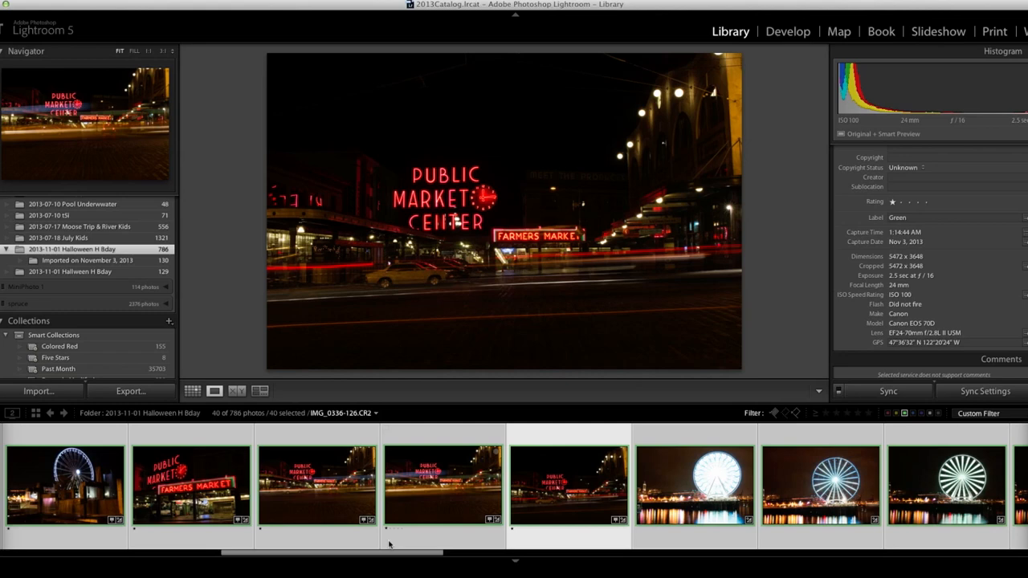
mouse_move(435, 547)
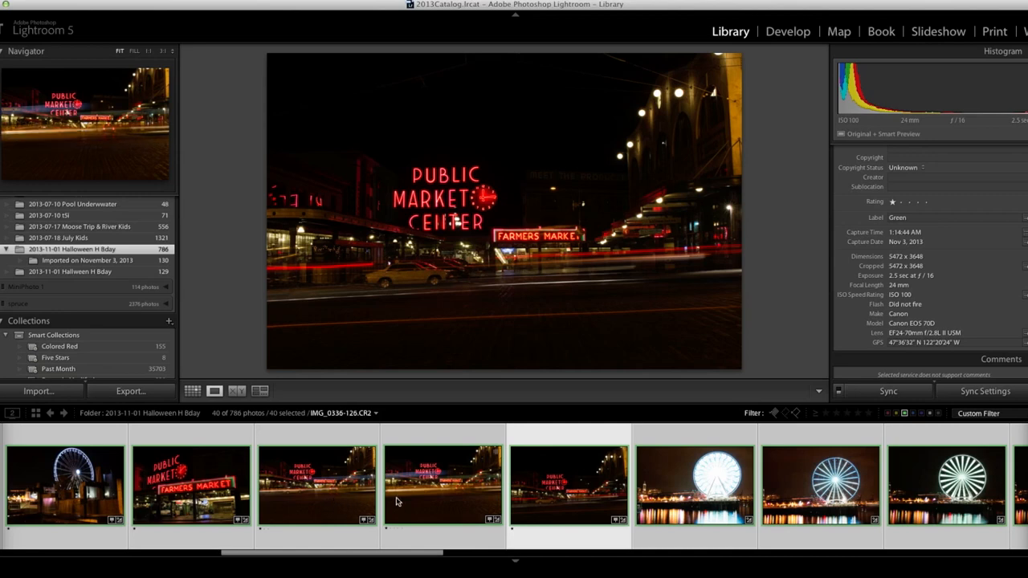
drag(414, 553, 405, 554)
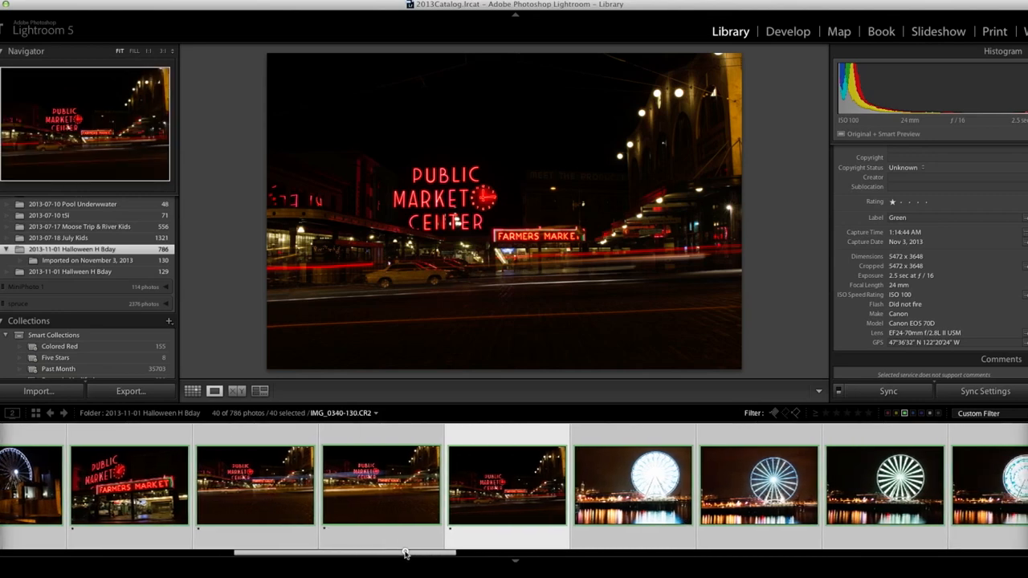
drag(404, 553, 416, 552)
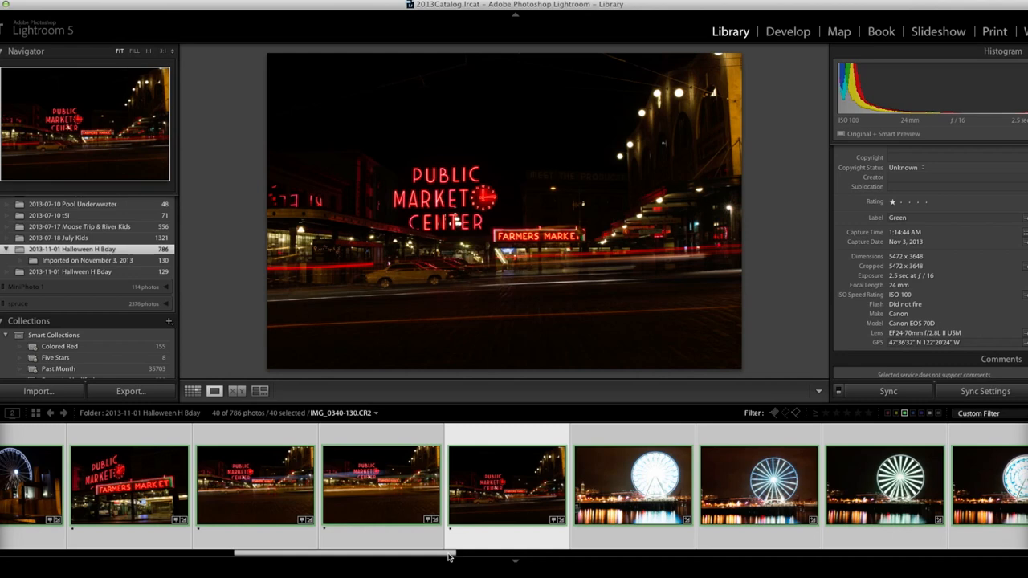
- Review the waterfront Ferris wheel shots one by one, ending on blue-streaked IMG_0446-106
click(633, 485)
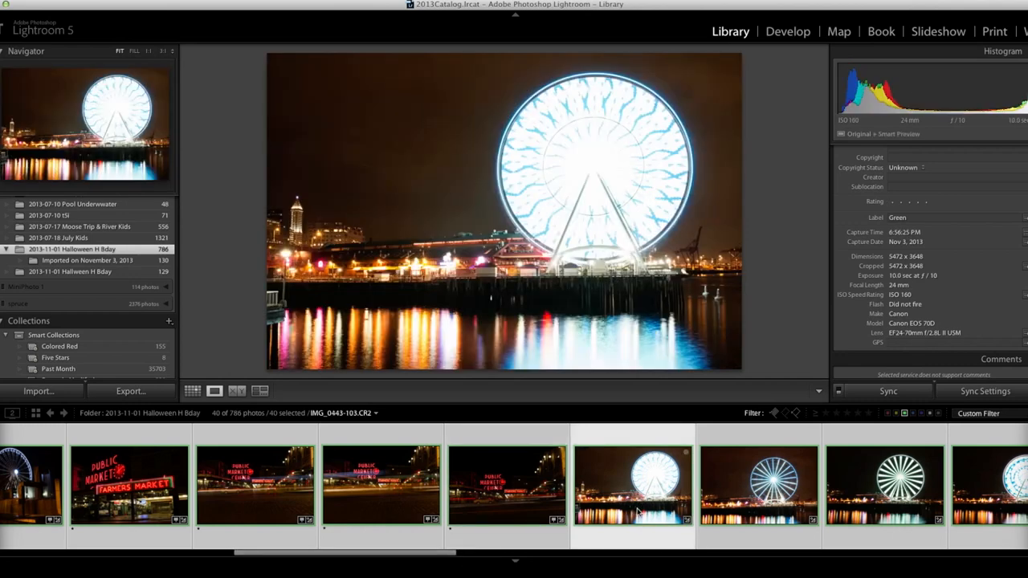
mouse_move(634, 498)
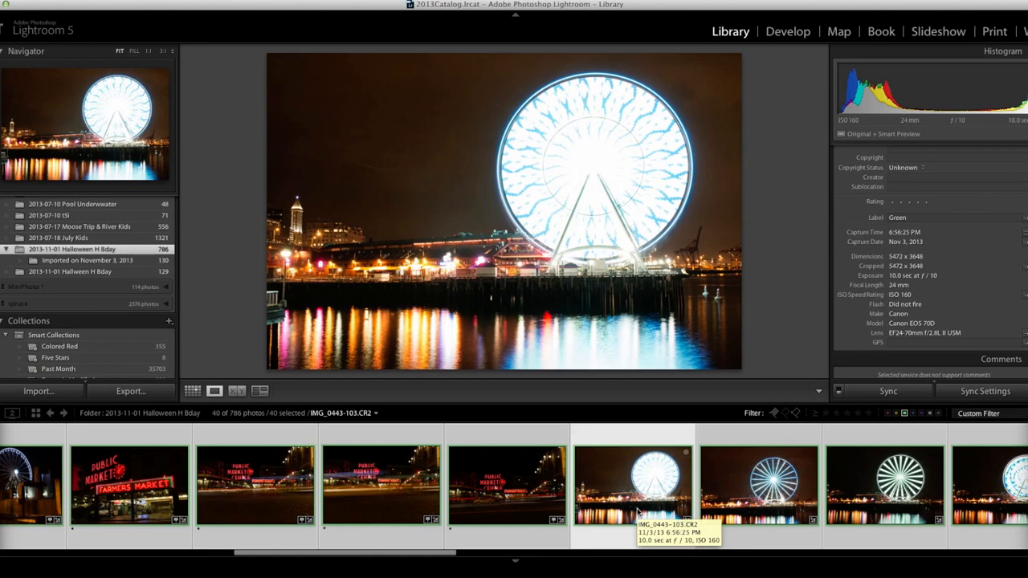
mouse_move(902, 238)
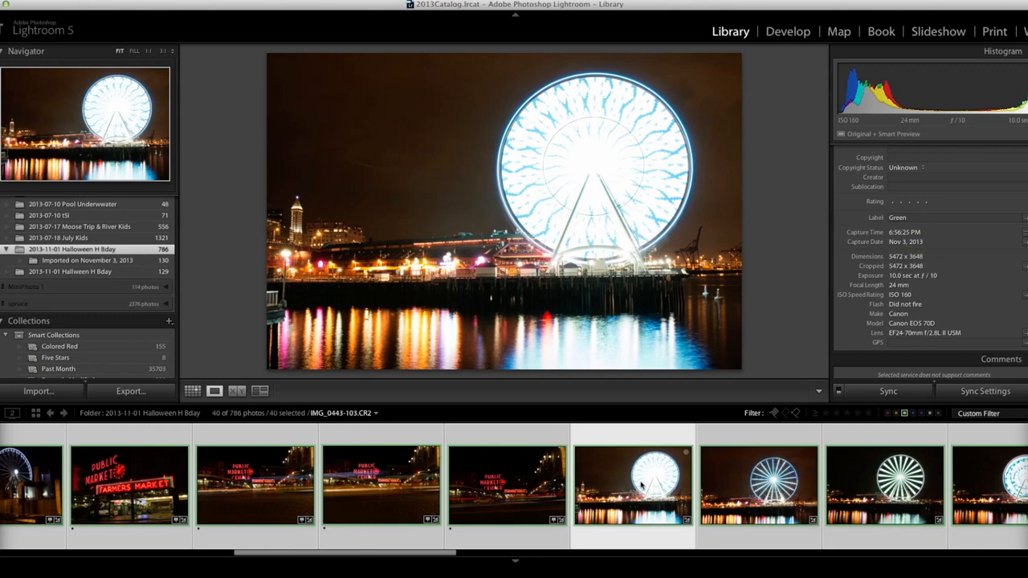
mouse_move(641, 485)
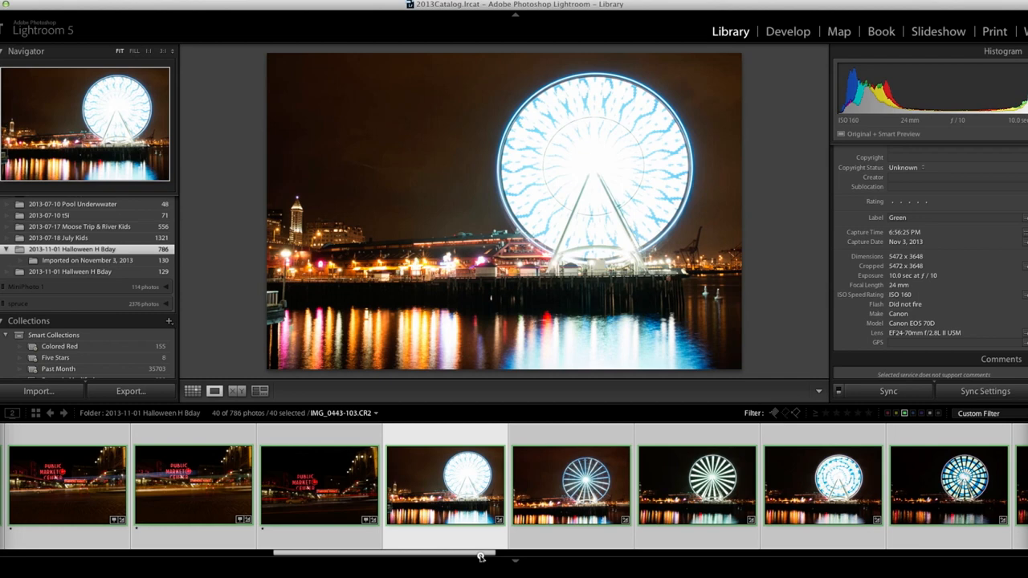
scroll(right, 3)
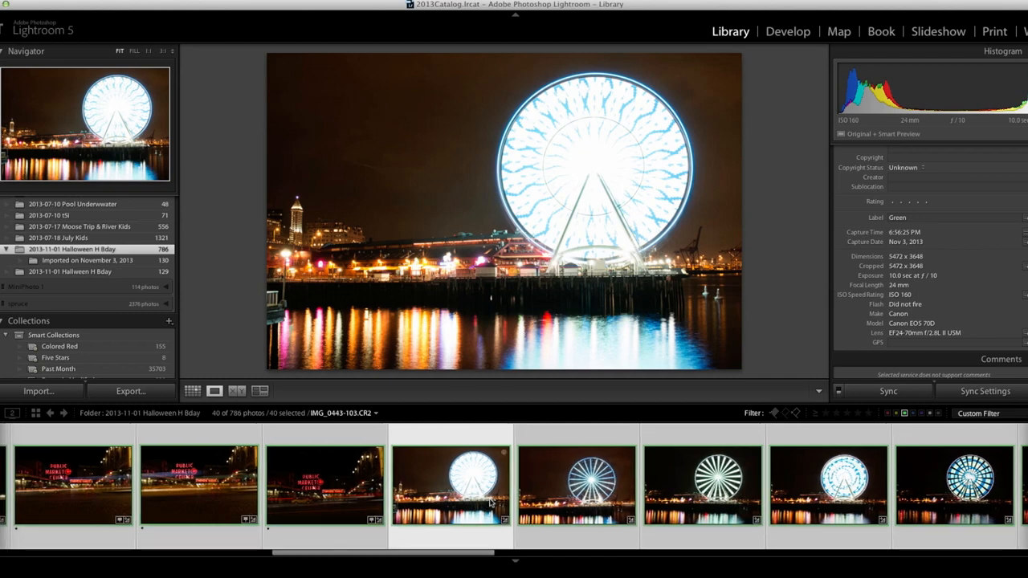
mouse_move(482, 510)
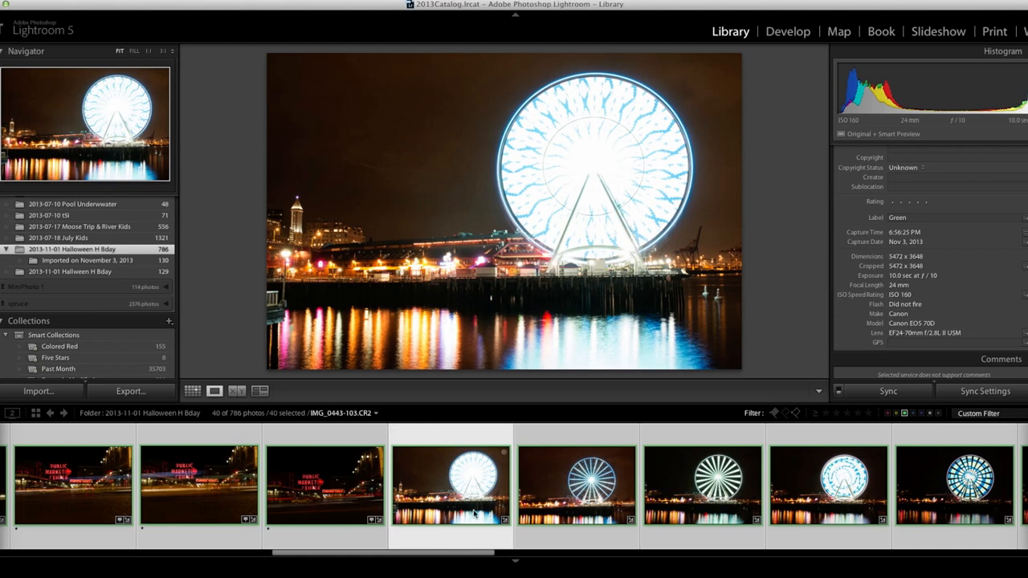
mouse_move(967, 125)
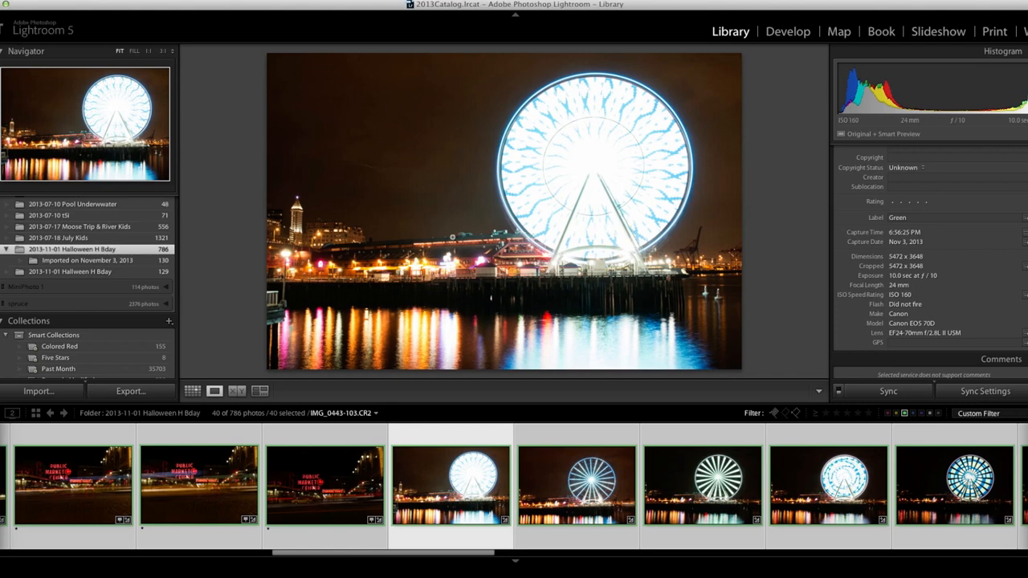
mouse_move(338, 209)
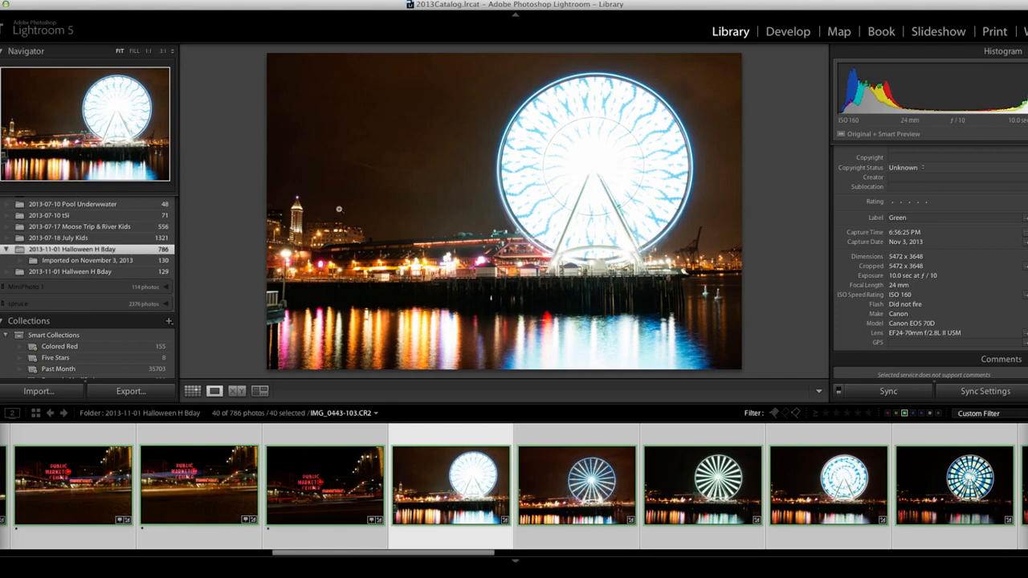
mouse_move(546, 347)
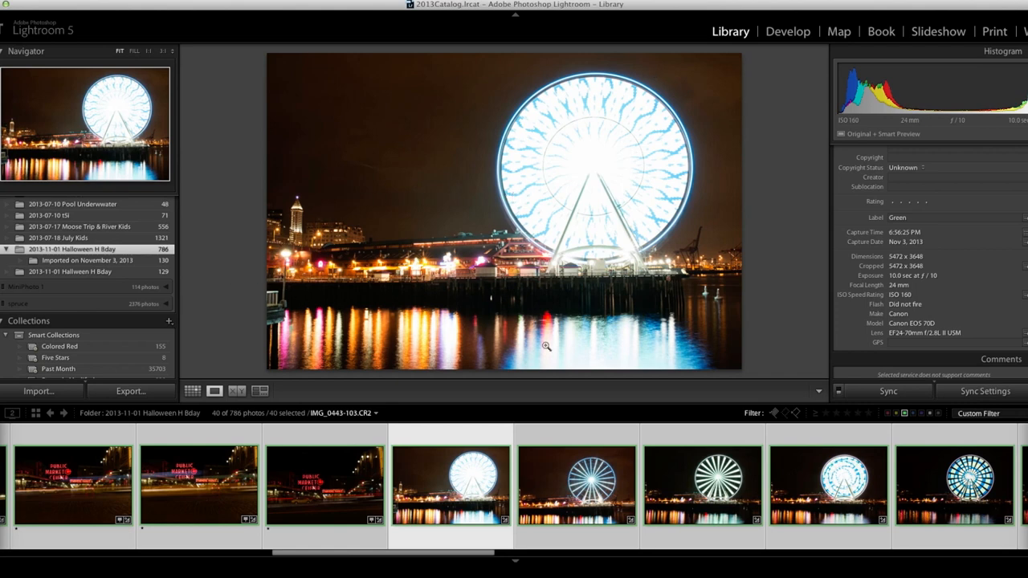
mouse_move(648, 355)
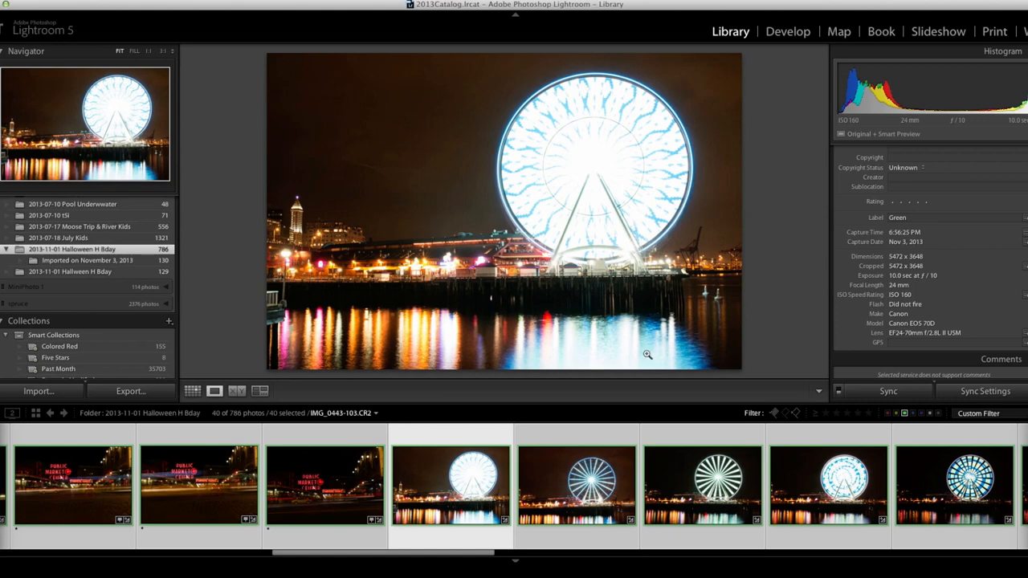
click(575, 482)
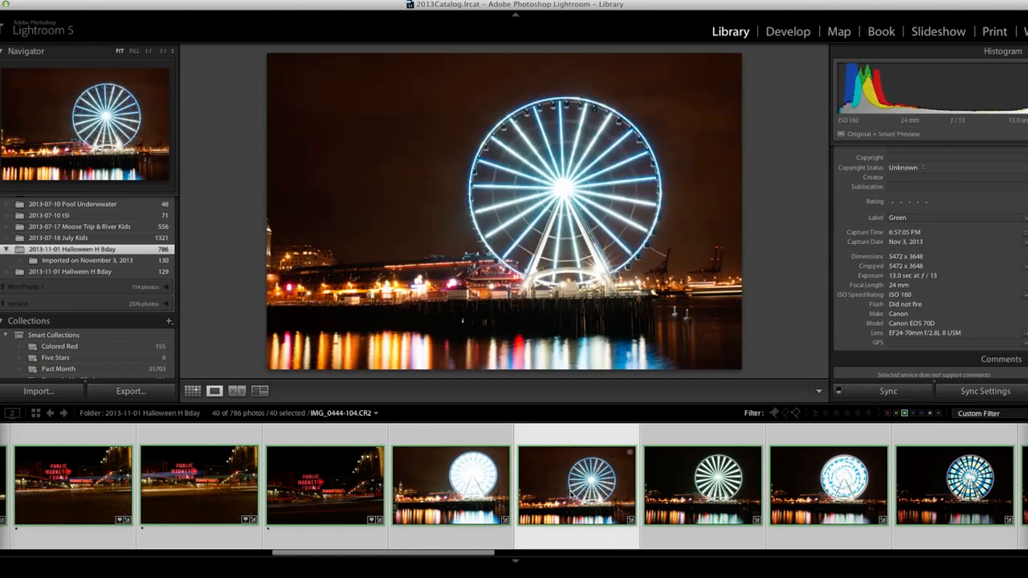
mouse_move(575, 482)
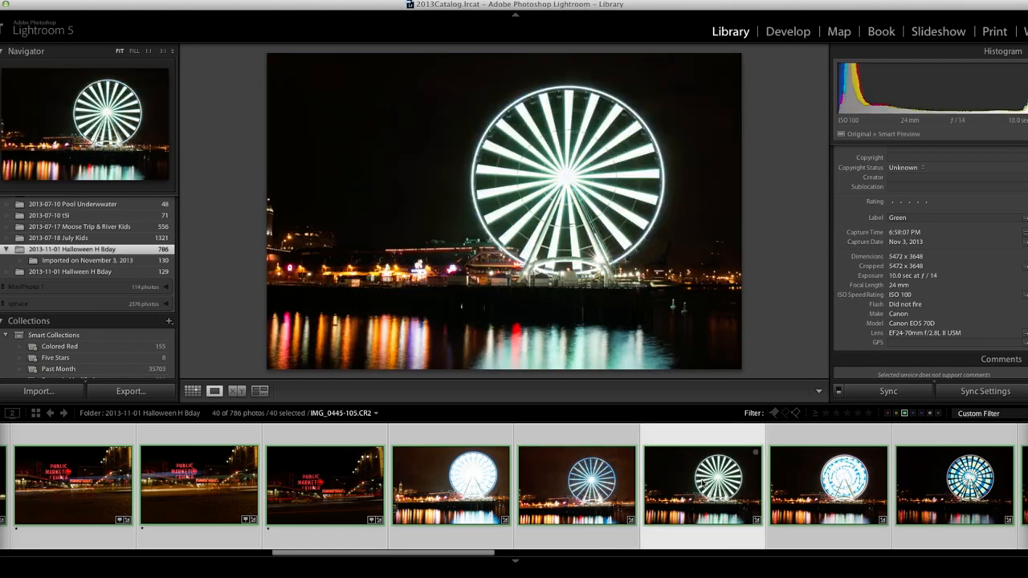
mouse_move(656, 369)
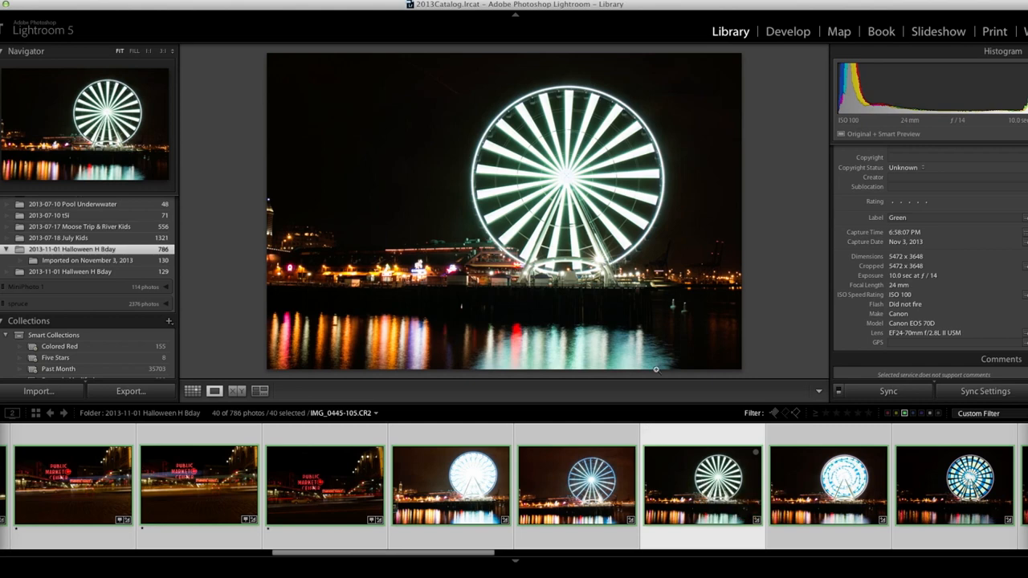
click(827, 482)
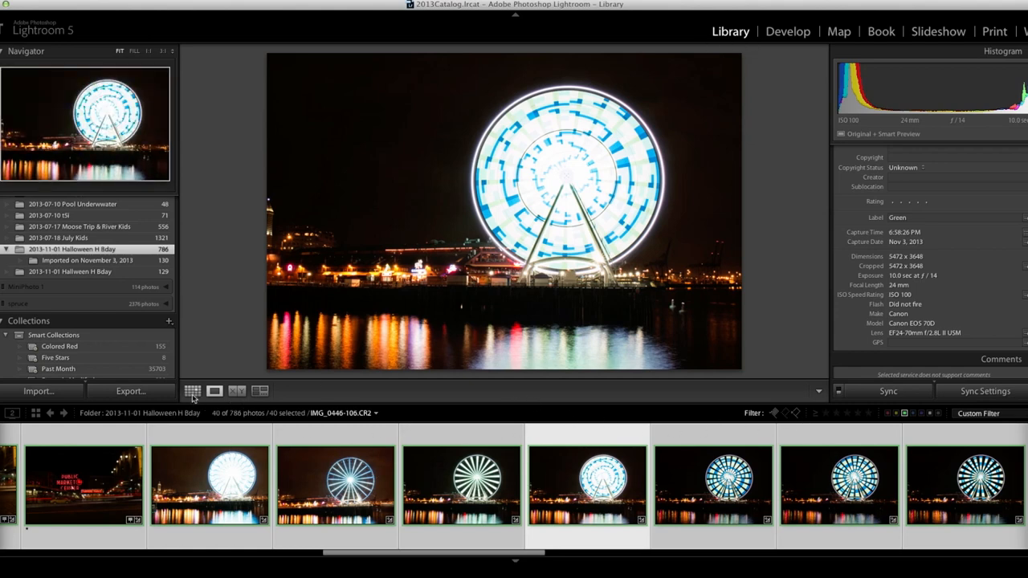
click(193, 392)
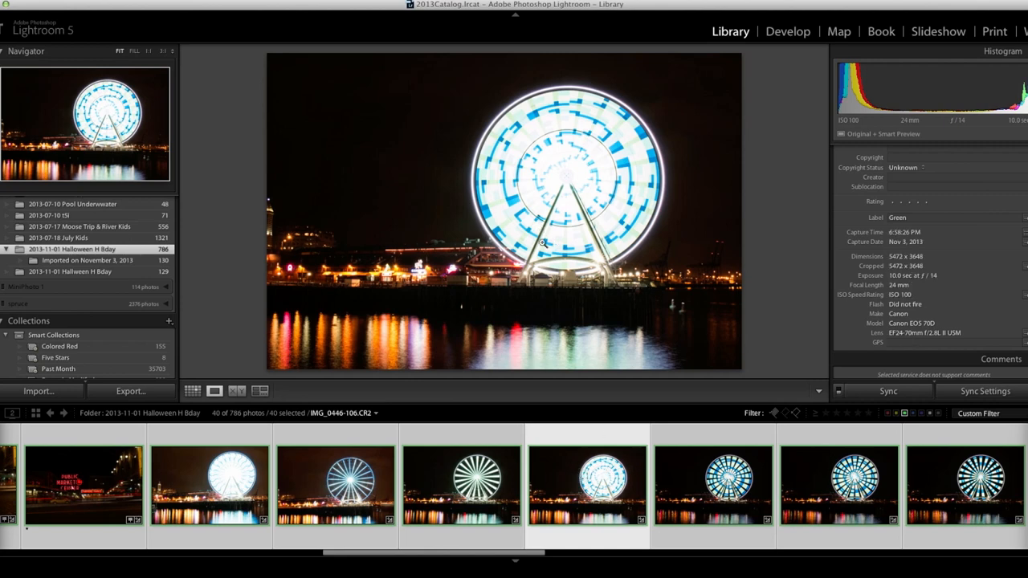
mouse_move(491, 204)
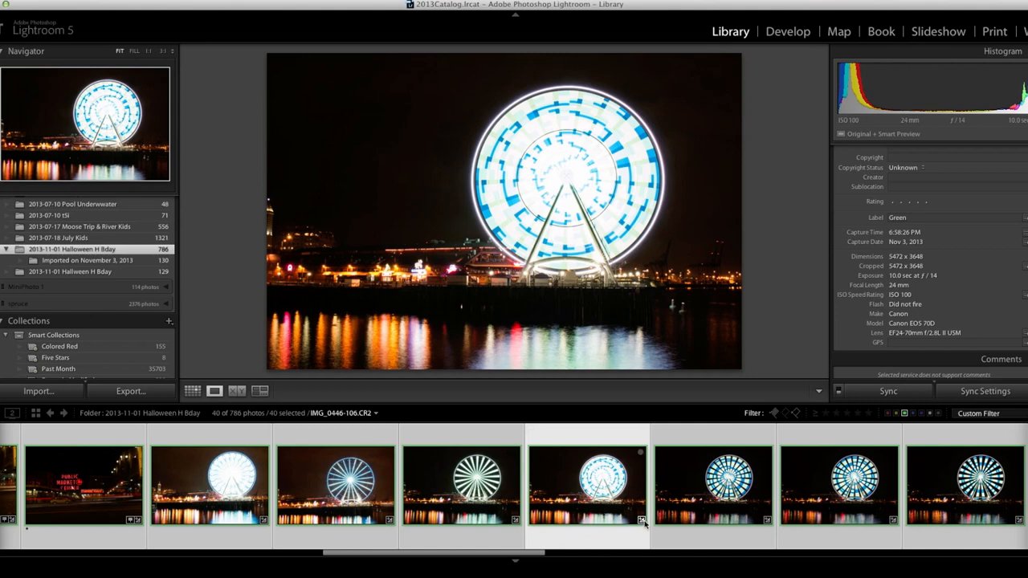
mouse_move(644, 524)
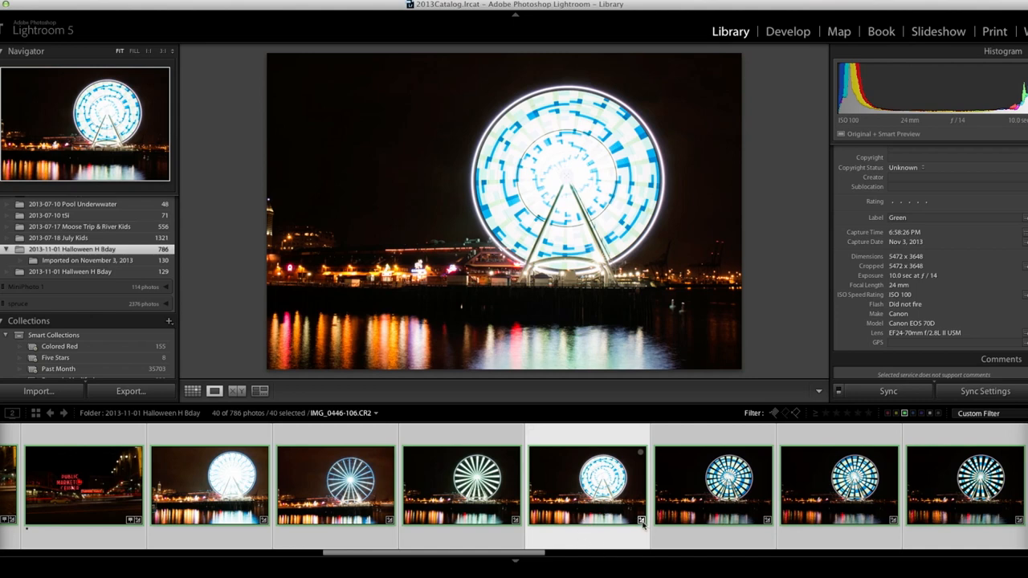
mouse_move(642, 520)
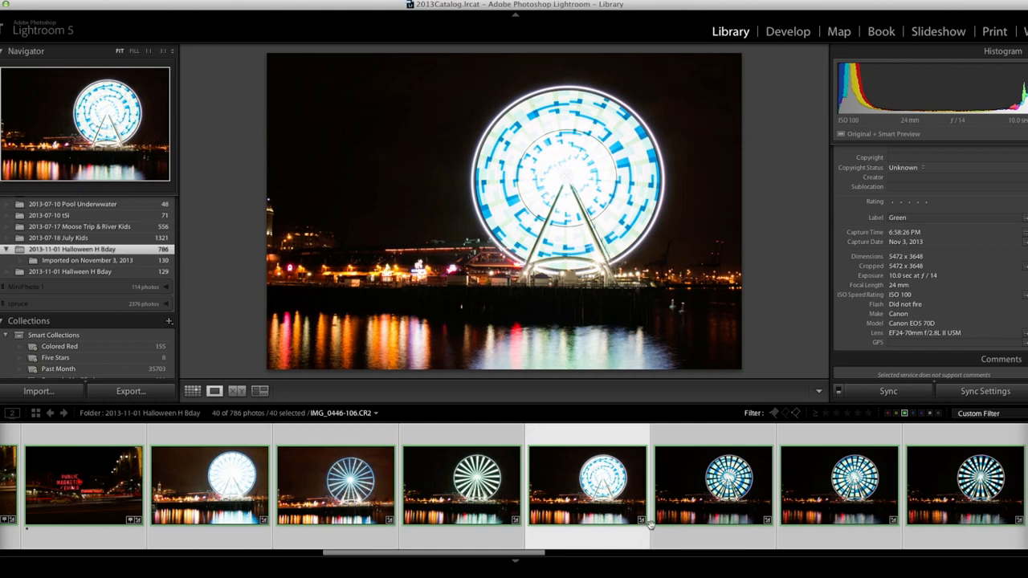
- View the next wheel photo, then the vertical shot of the wheel reflected in water
click(713, 482)
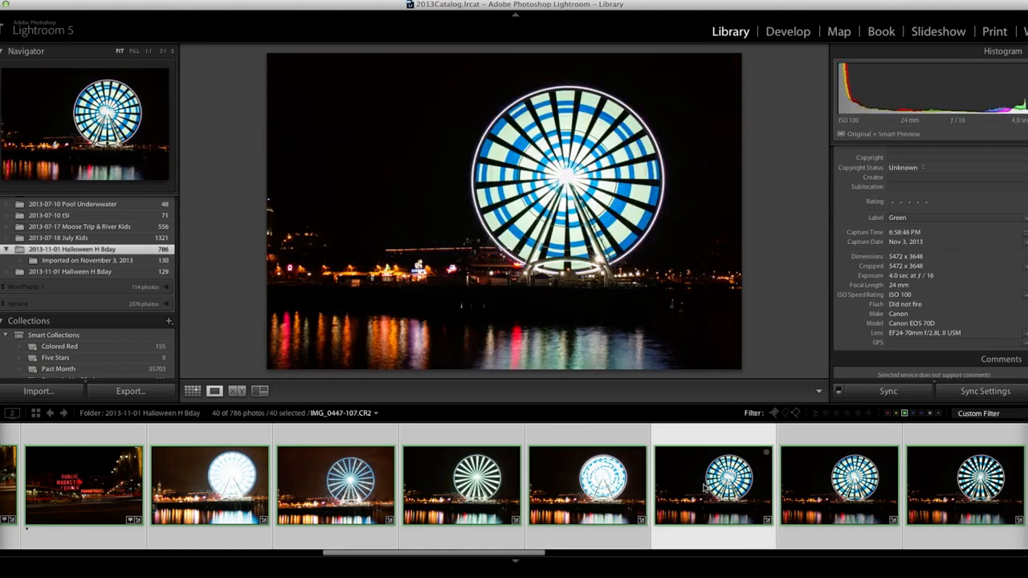
mouse_move(642, 244)
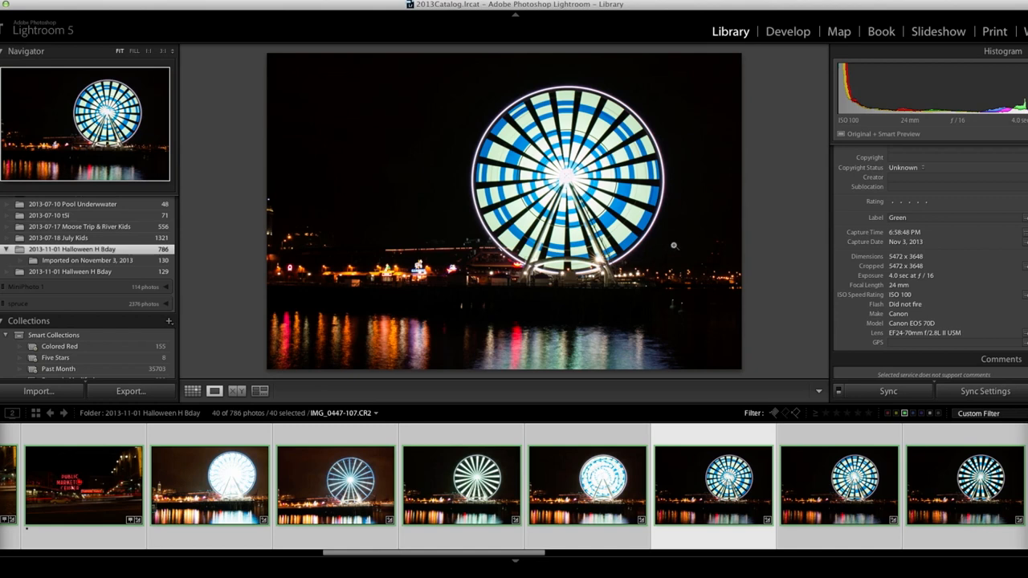
mouse_move(1015, 128)
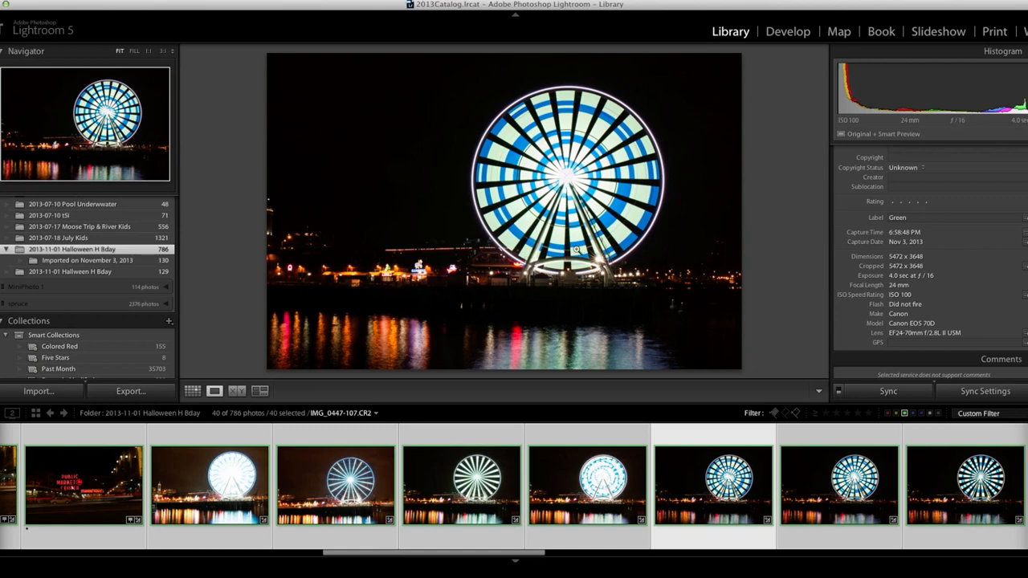
mouse_move(594, 261)
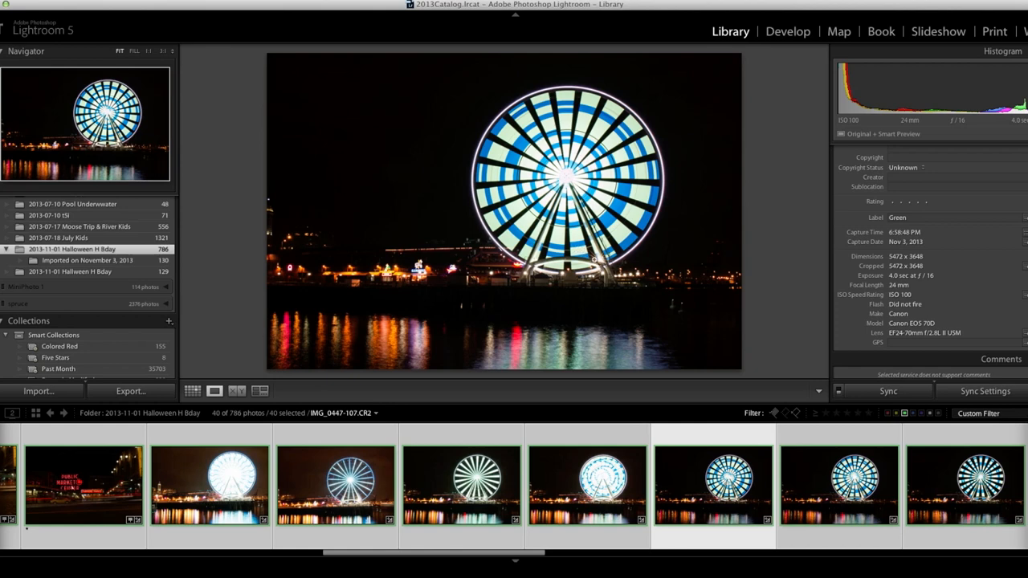
mouse_move(411, 320)
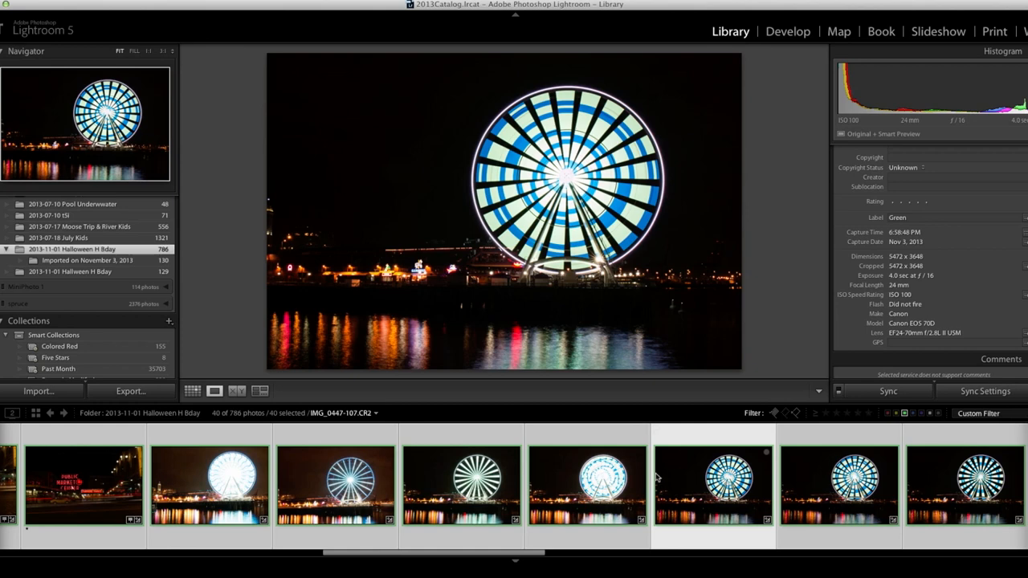
mouse_move(768, 500)
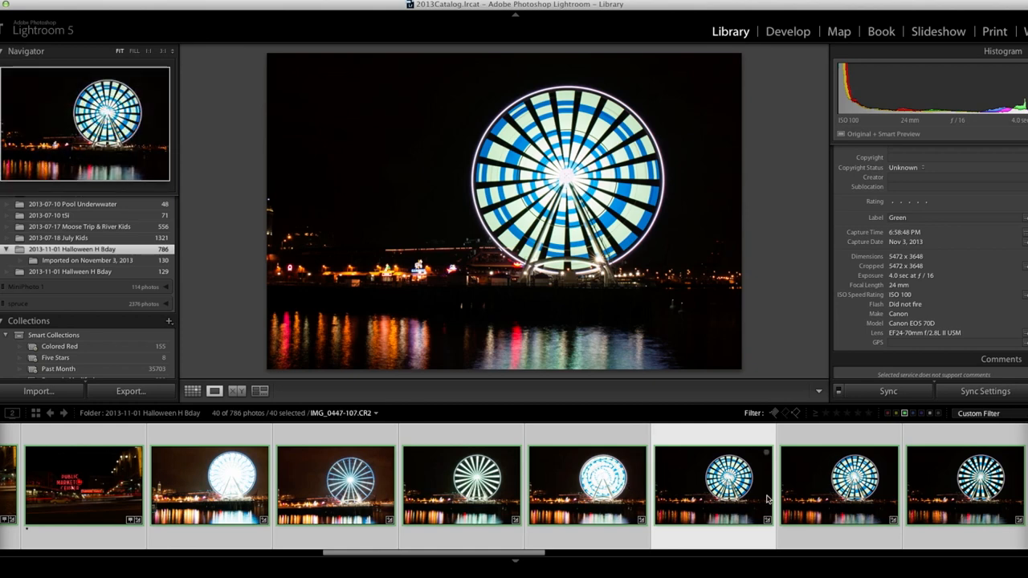
click(838, 481)
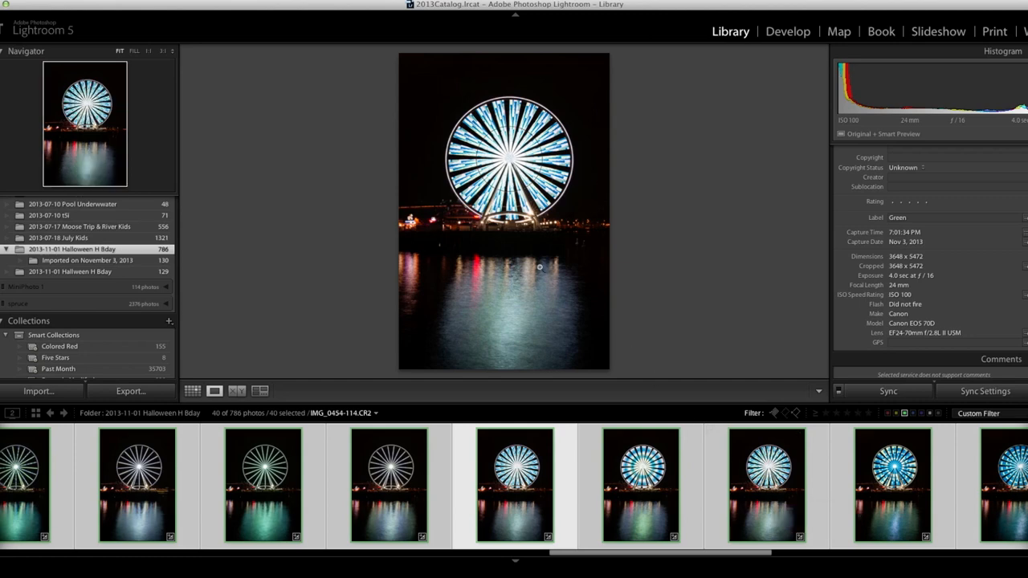
- Preview later vertical Ferris wheel shots, ending on the teal-lit wheel above reflections
click(540, 265)
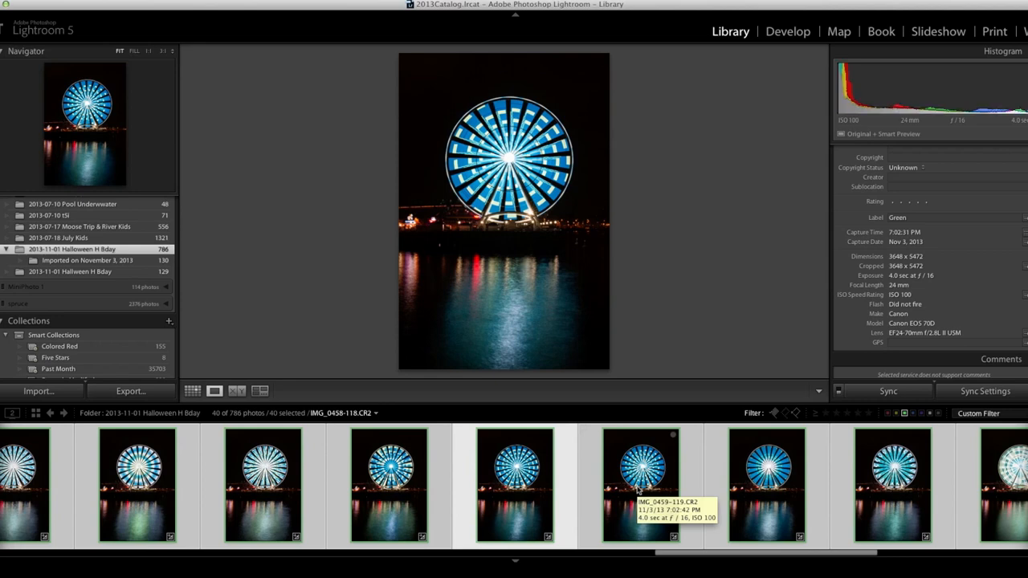
mouse_move(639, 540)
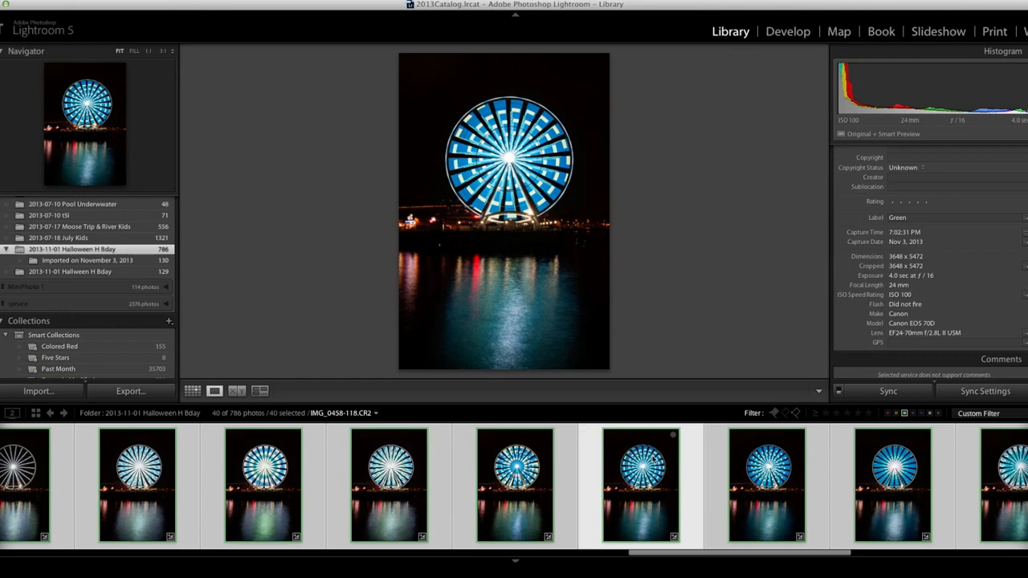
mouse_move(642, 469)
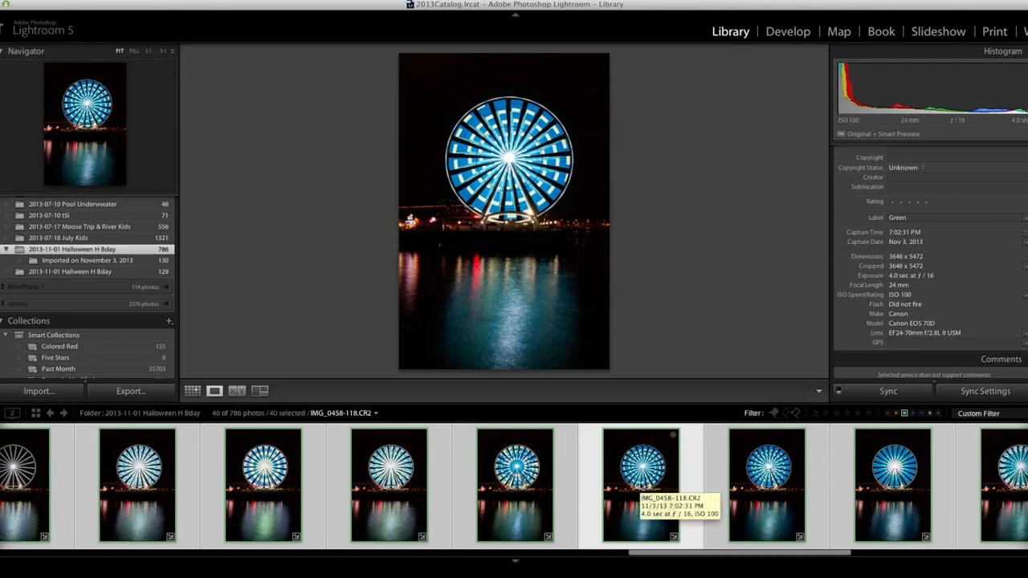
mouse_move(642, 353)
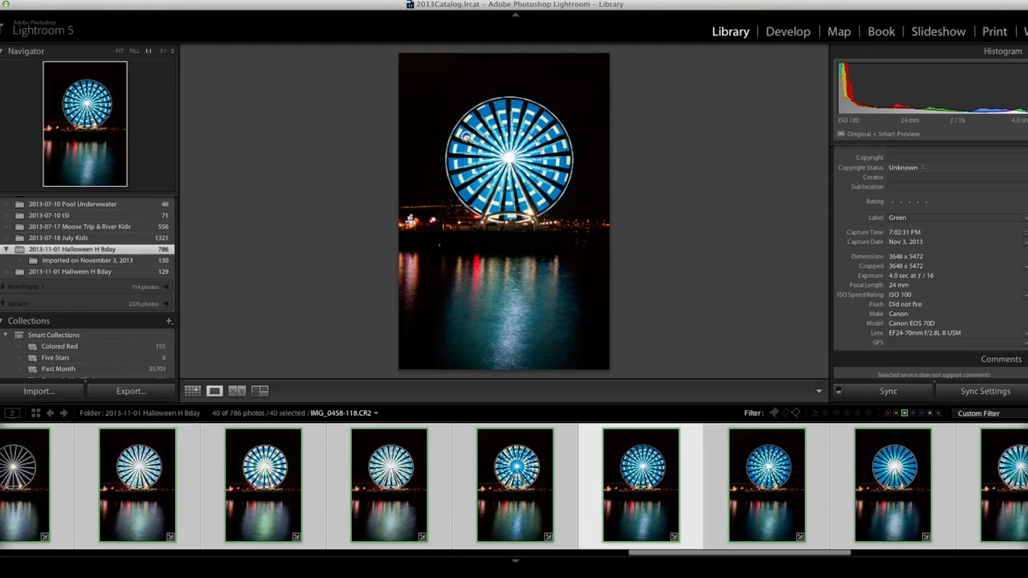
click(466, 136)
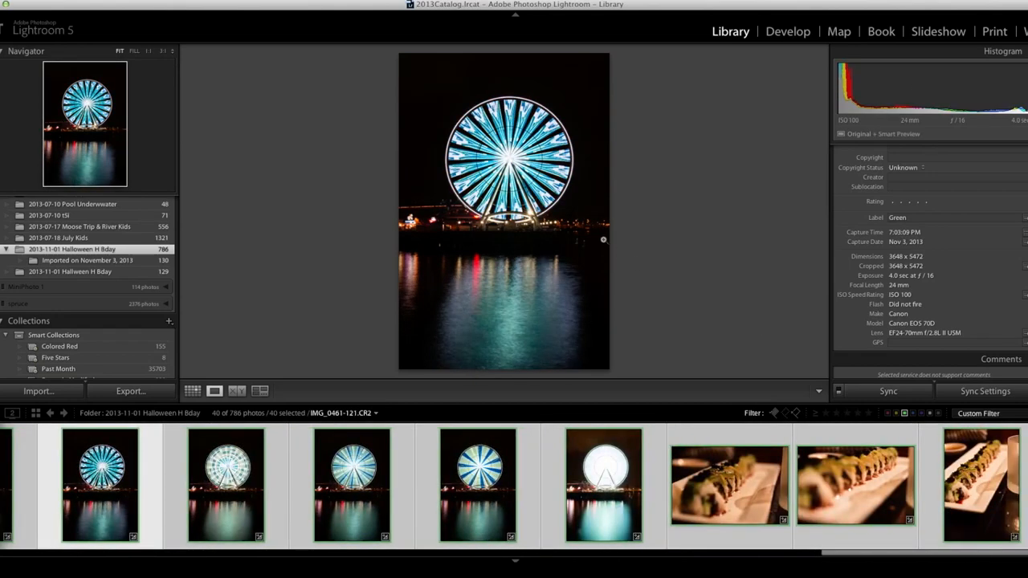
mouse_move(603, 241)
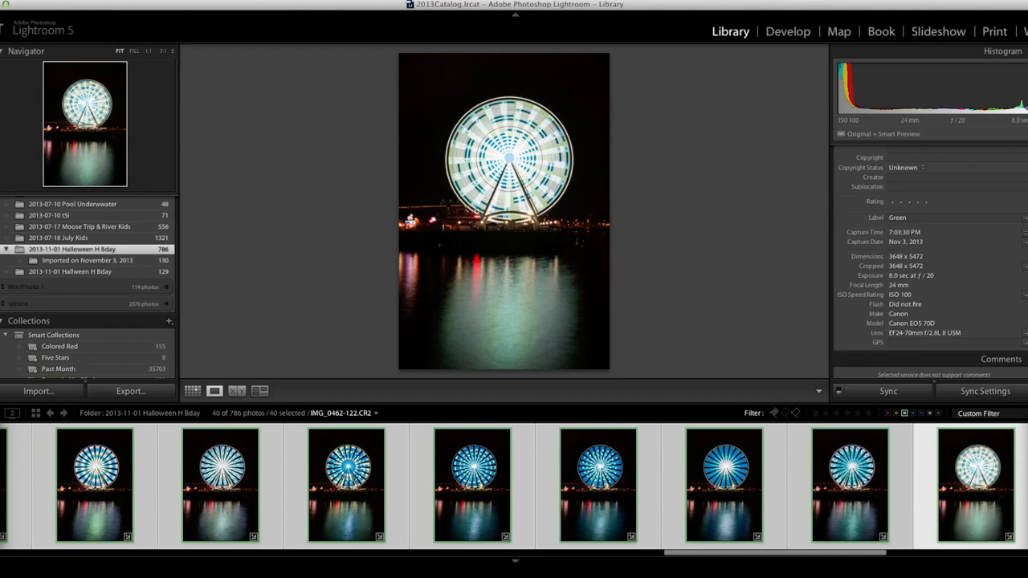
mouse_move(520, 191)
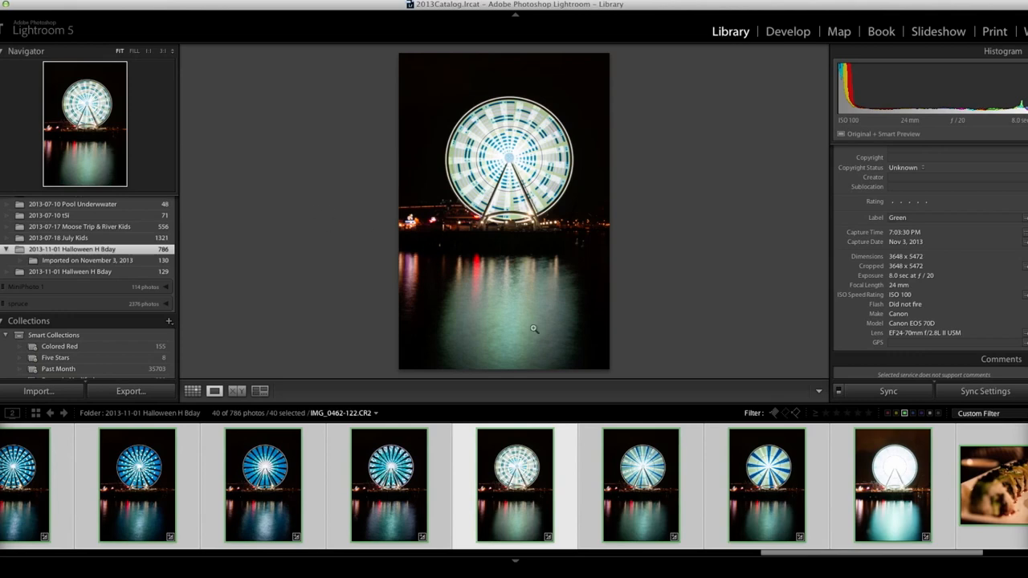
mouse_move(459, 273)
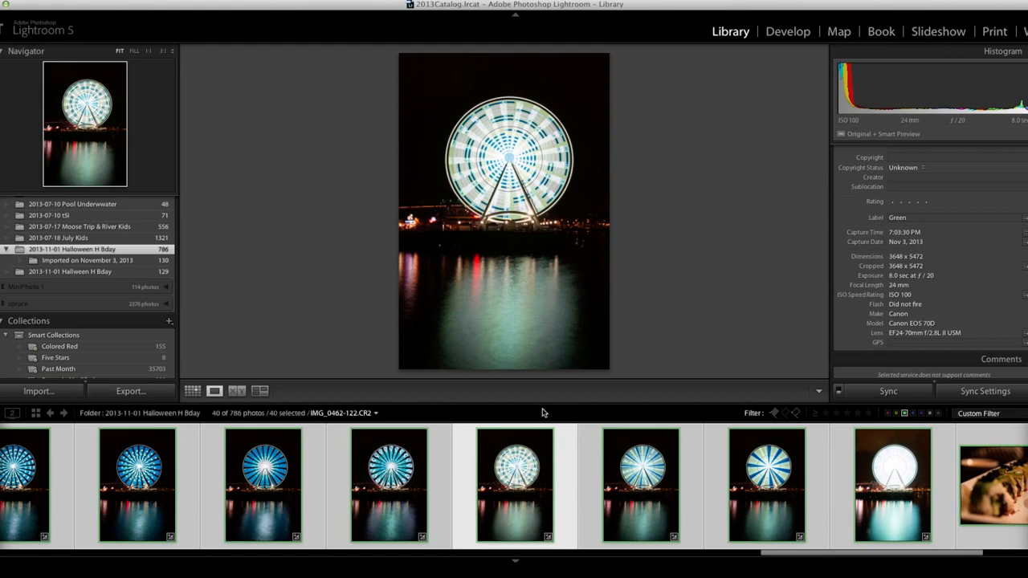
mouse_move(533, 391)
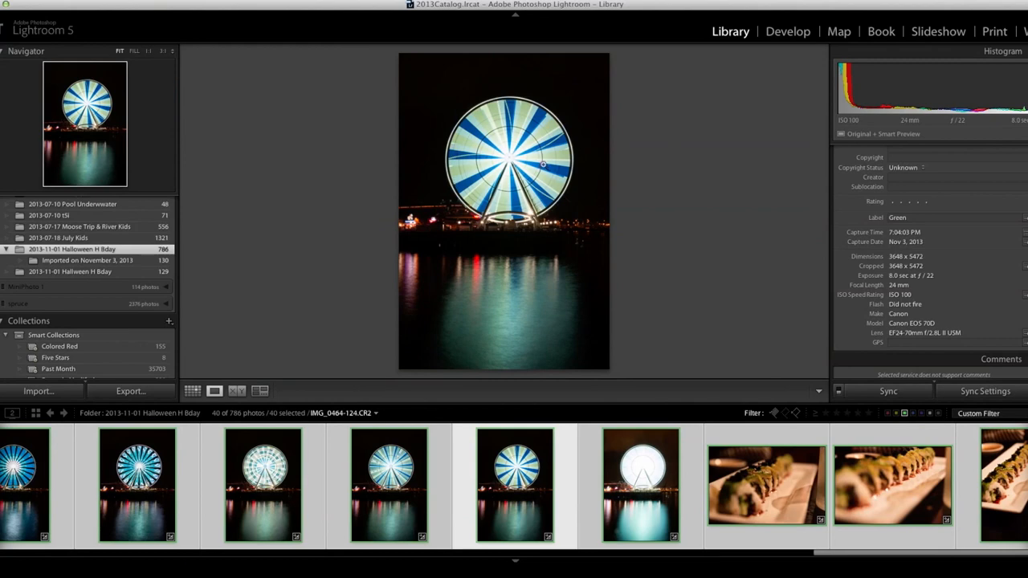
mouse_move(508, 142)
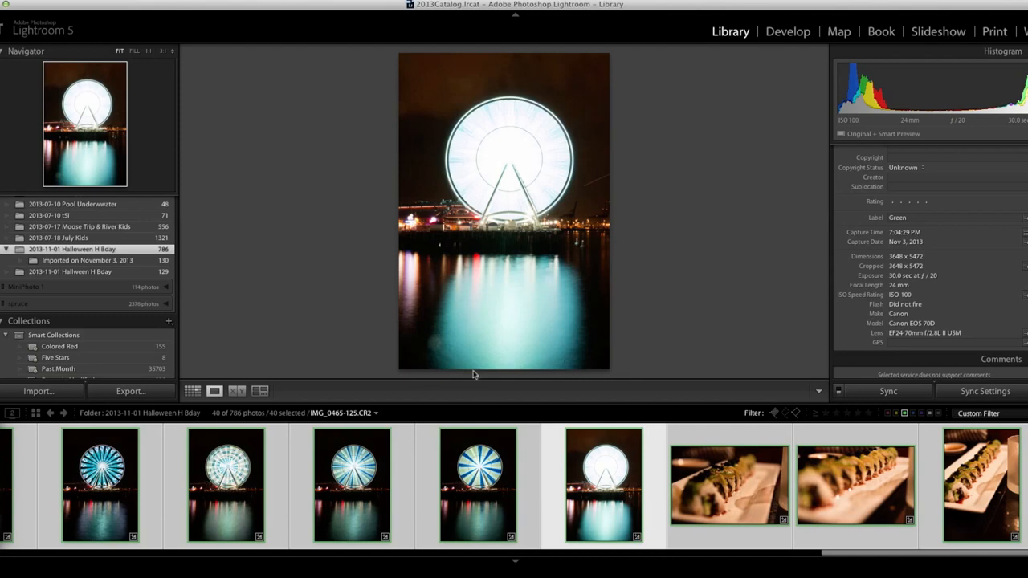
mouse_move(518, 436)
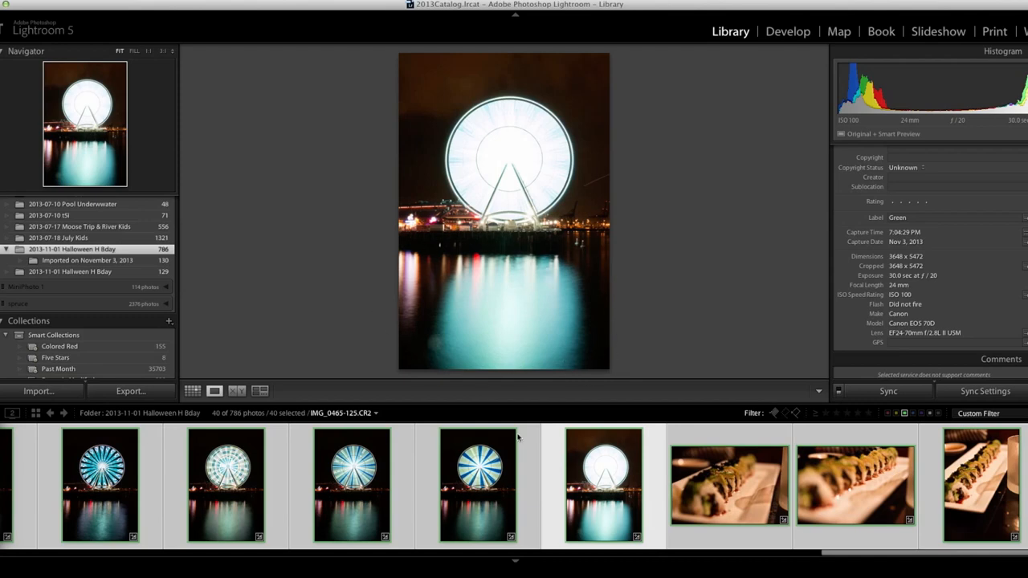
mouse_move(629, 478)
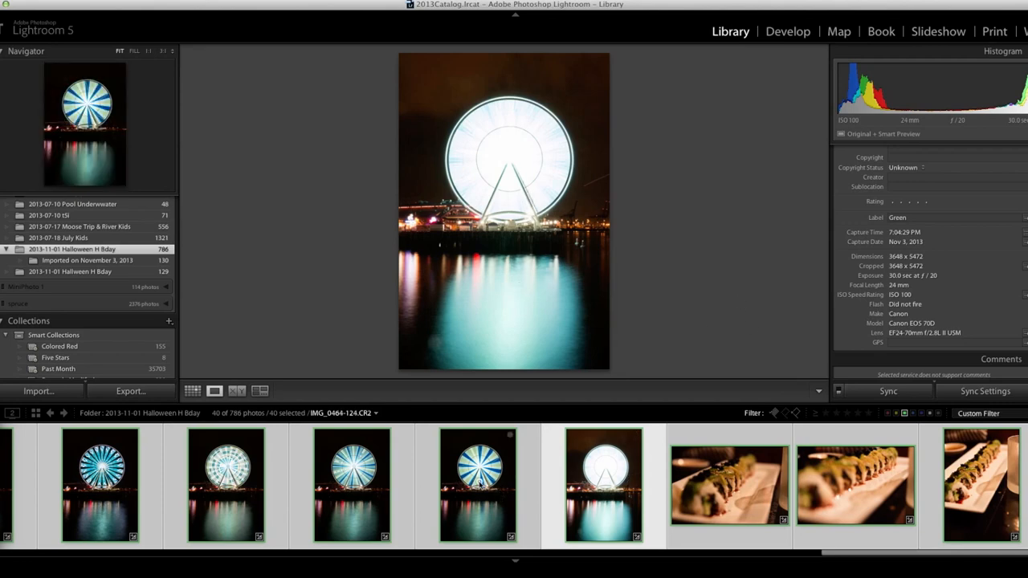
click(729, 485)
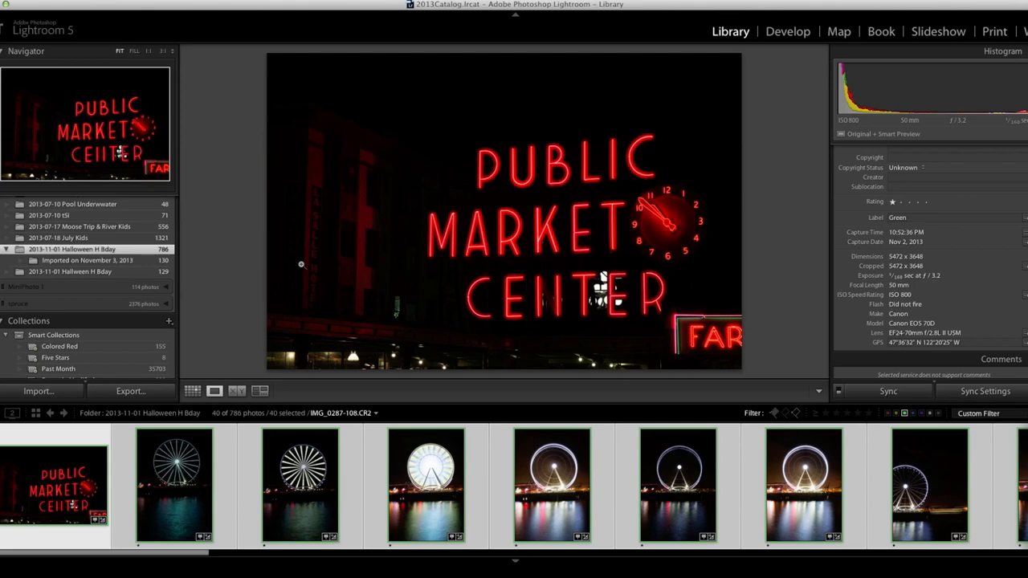
mouse_move(373, 556)
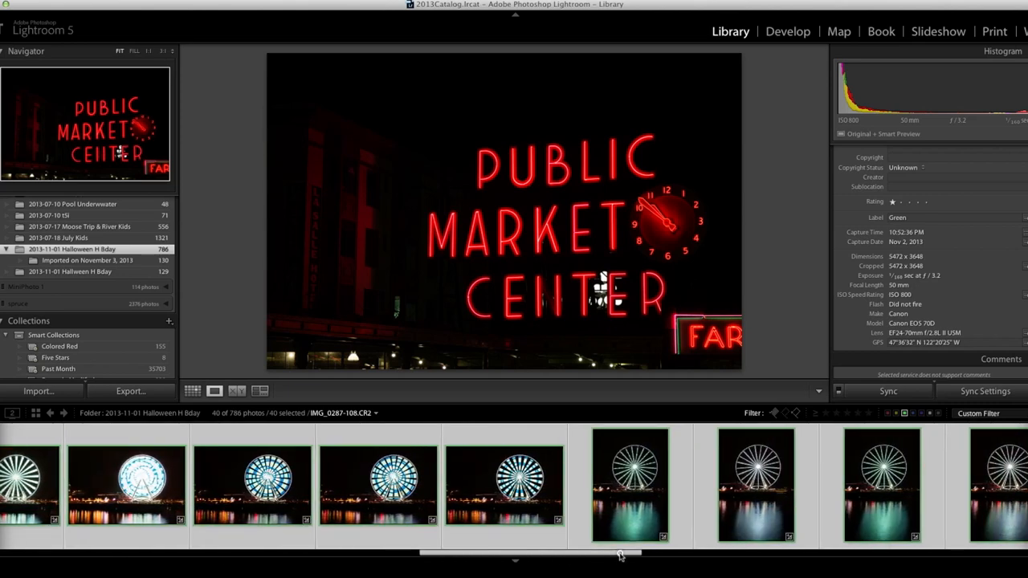
- Show the landscape ferris wheel shot with coloured light reflections on the water
click(377, 482)
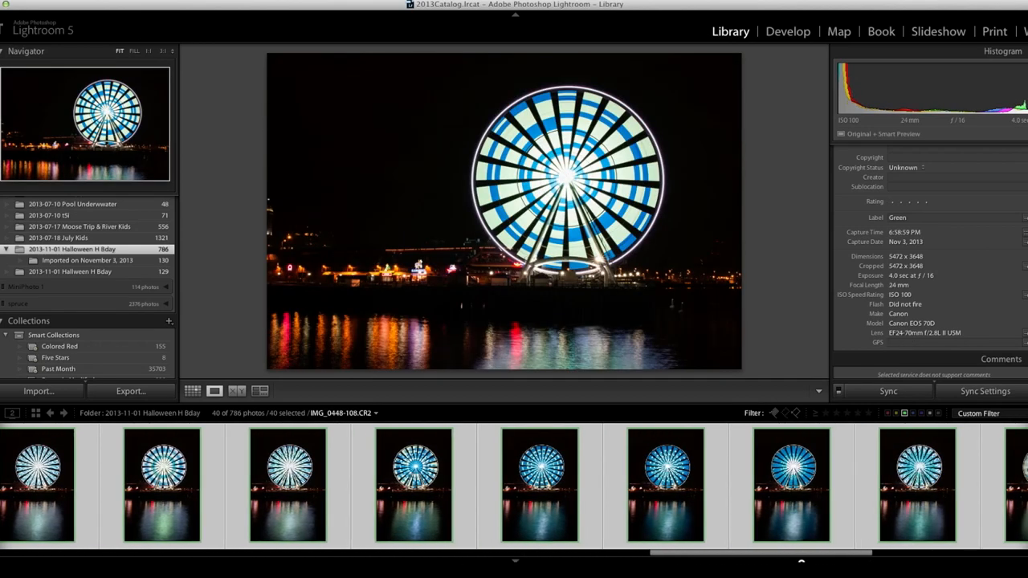
scroll(right, 3)
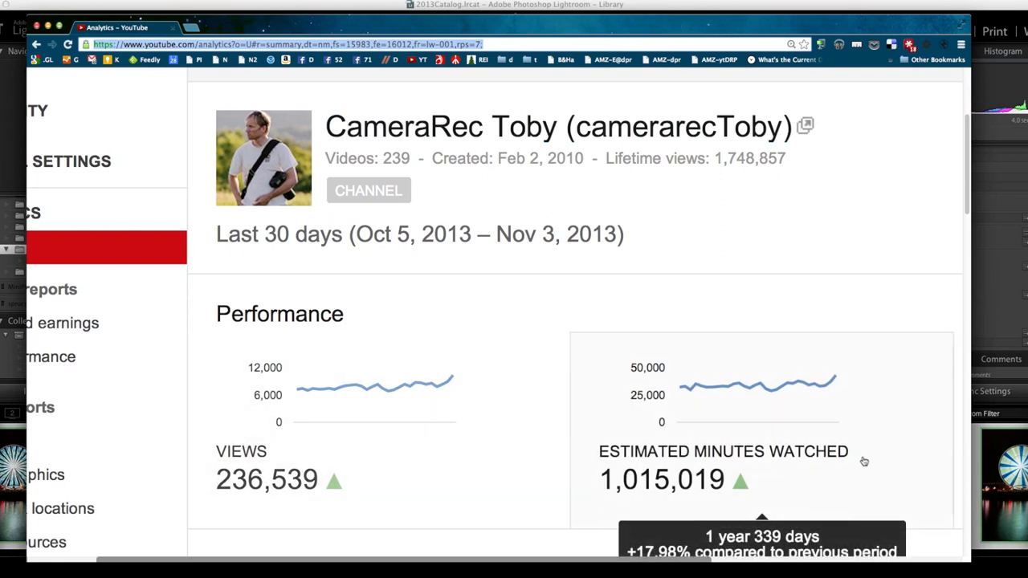
mouse_move(546, 411)
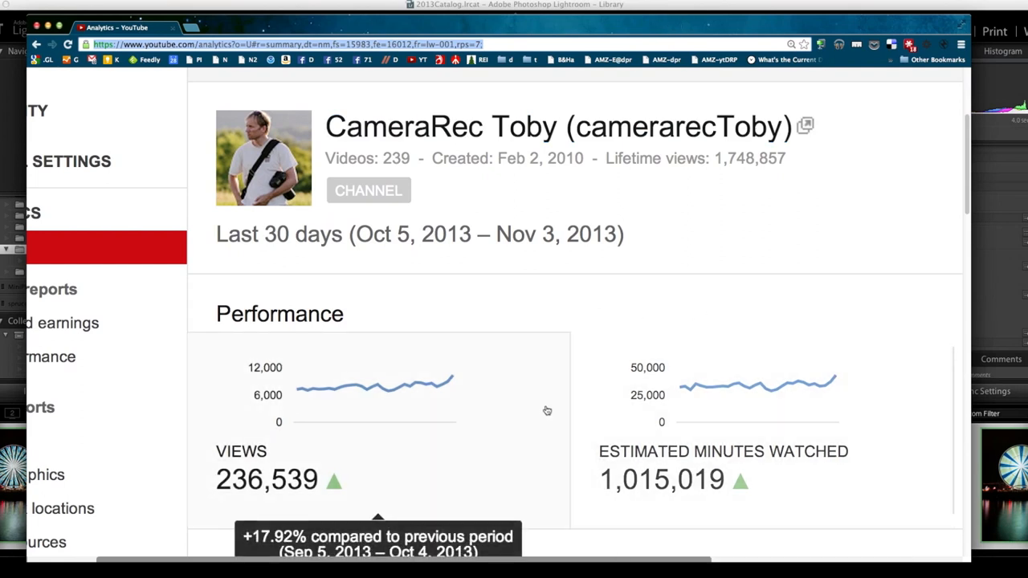
mouse_move(783, 283)
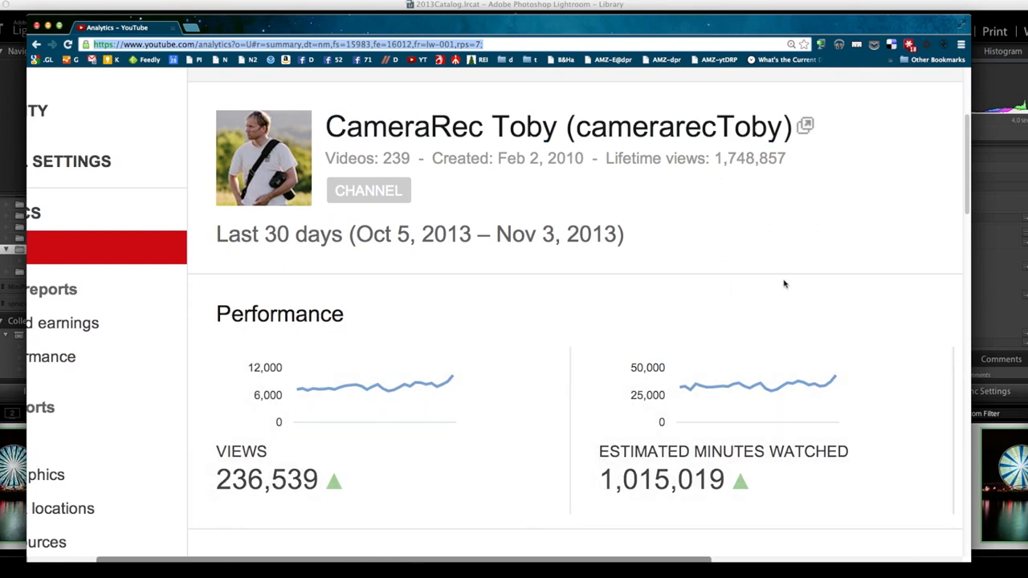